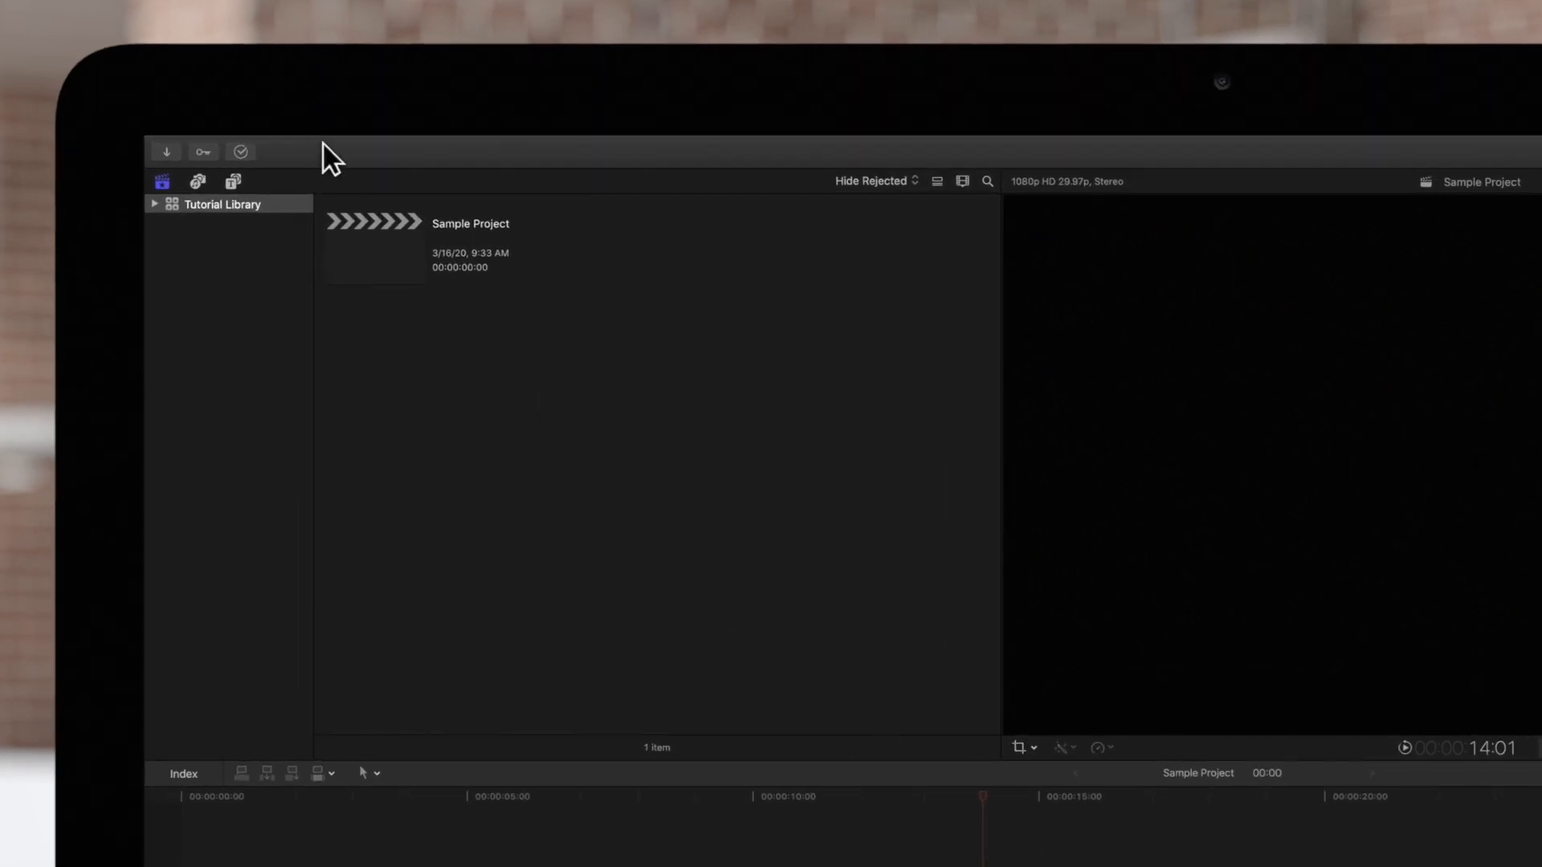
- Start a captions import via File > Import > Captions to list the example caption files
{"action": "left_click", "coordinate": [290, 145]}
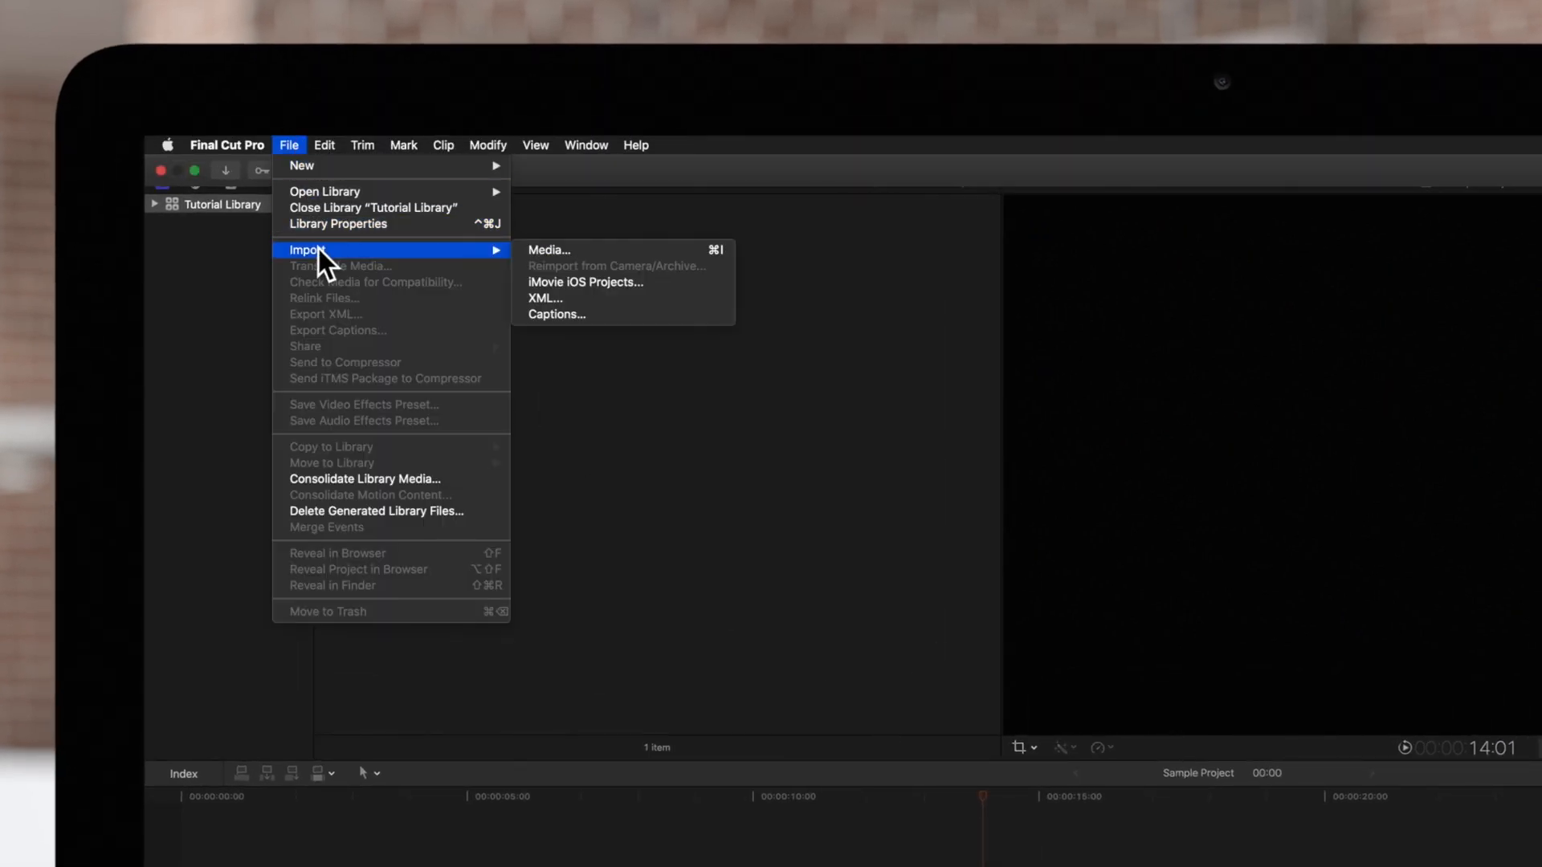
{"action": "mouse_move", "coordinate": [555, 315]}
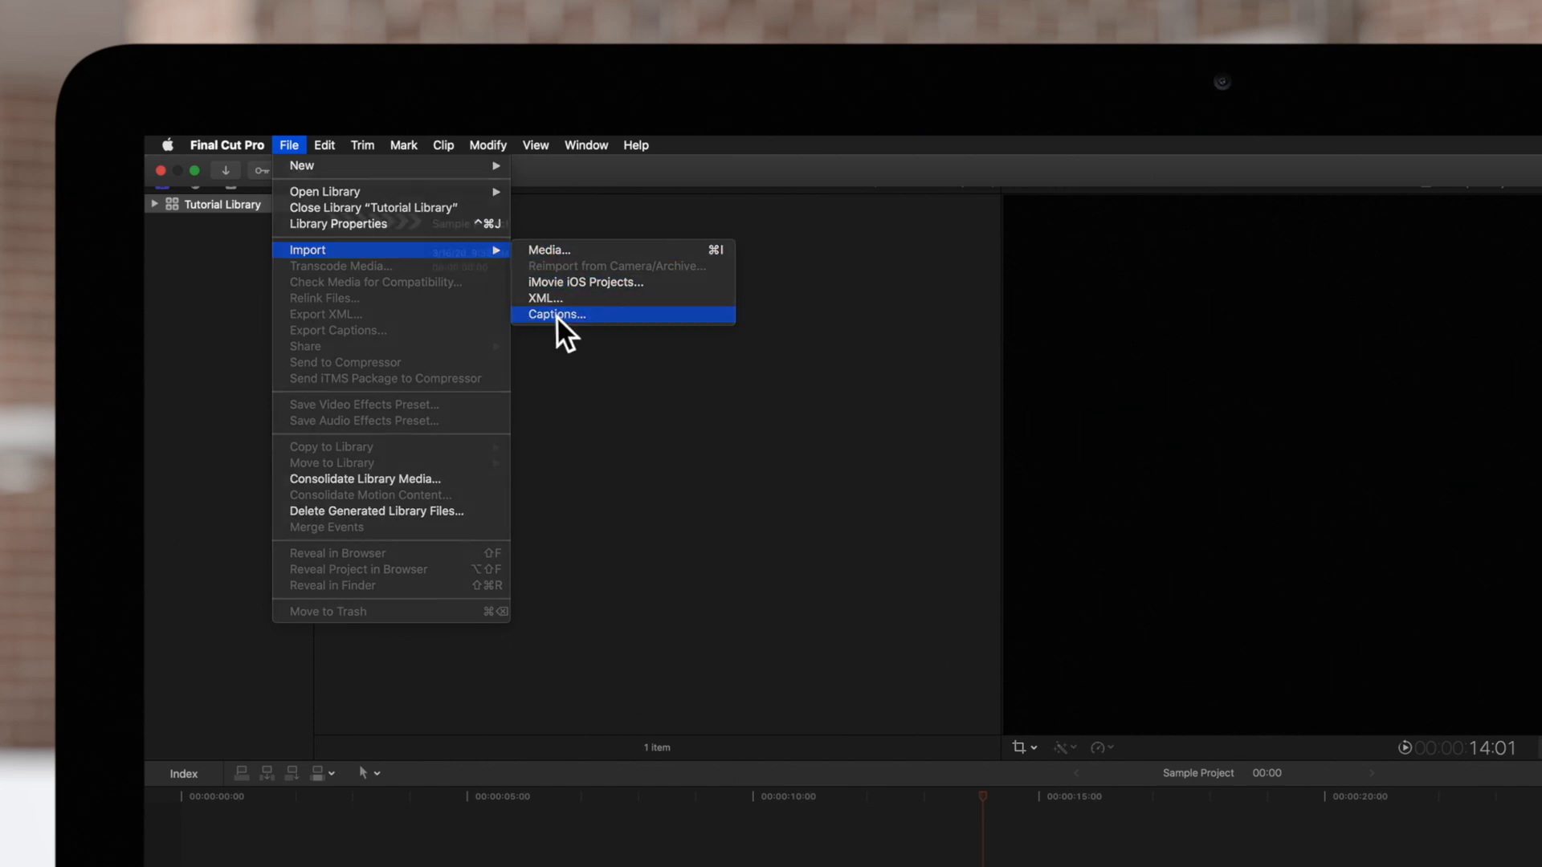
{"action": "left_click", "coordinate": [558, 315]}
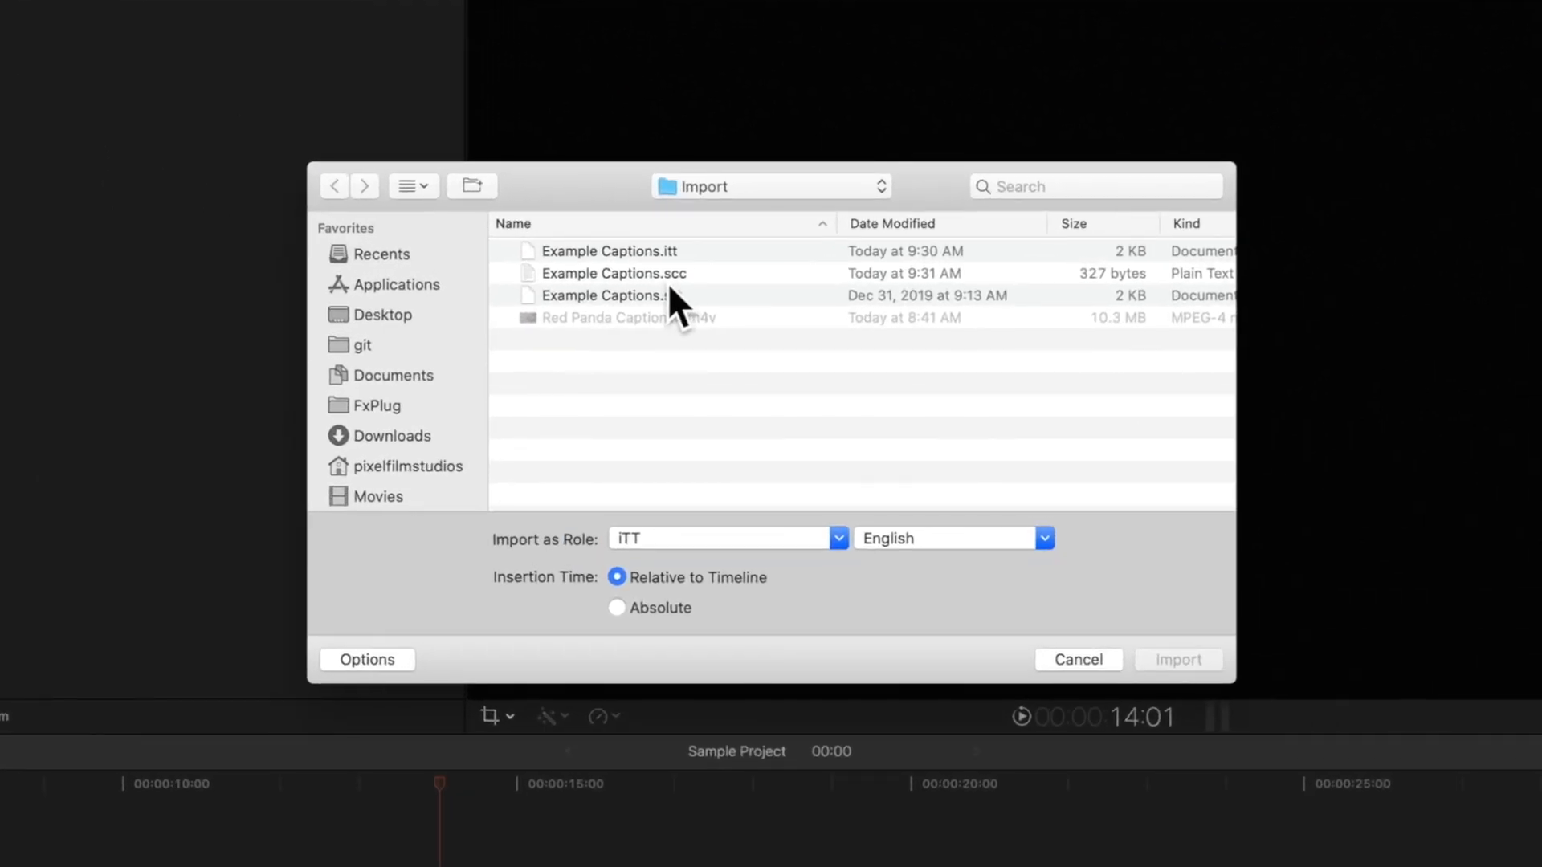
{"action": "left_click", "coordinate": [612, 273]}
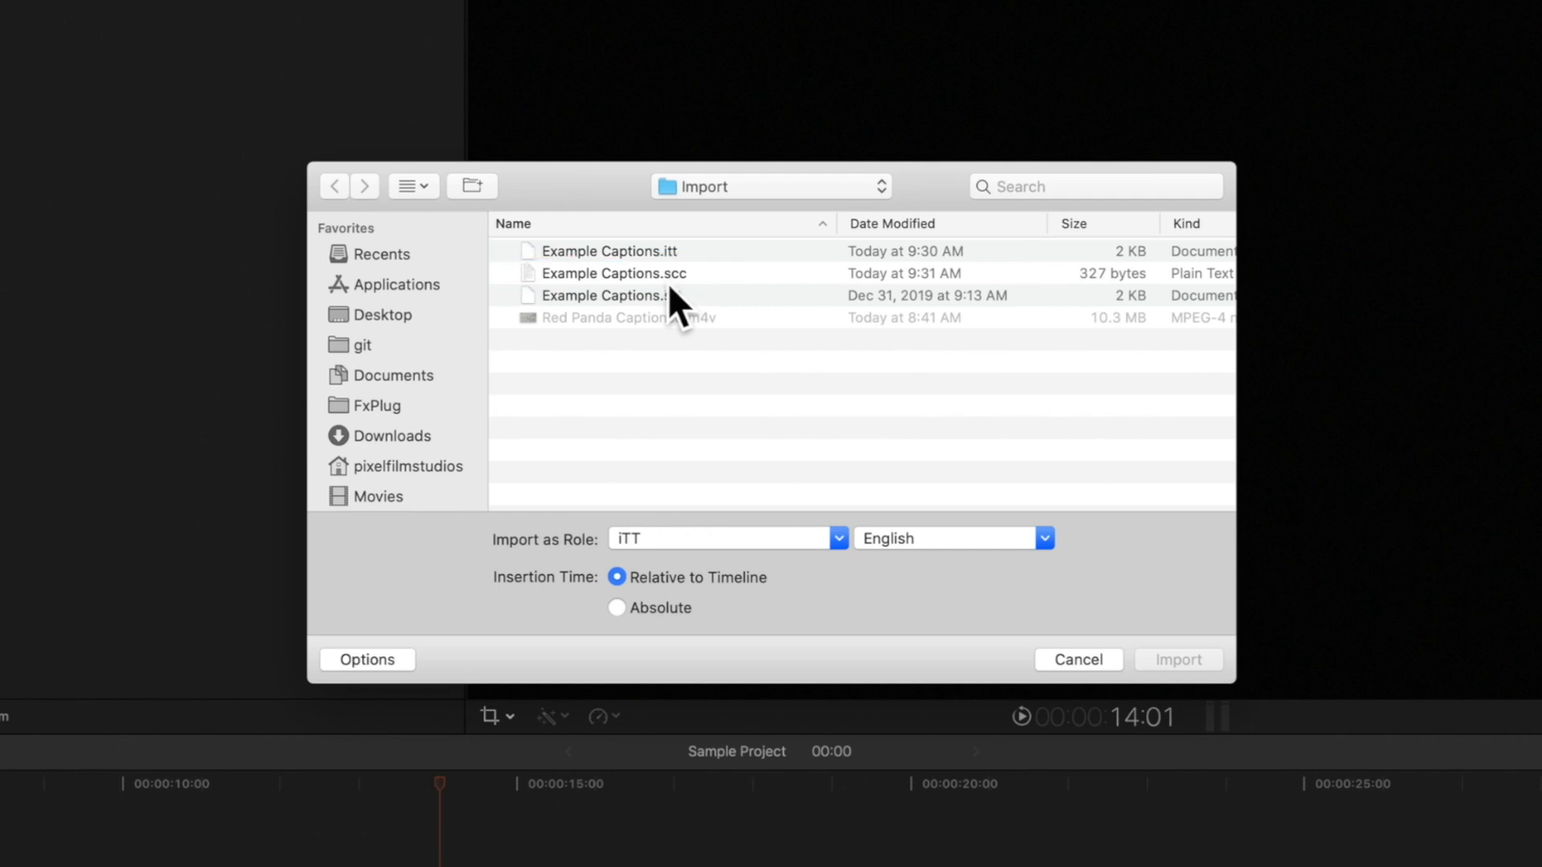
{"action": "mouse_move", "coordinate": [686, 286]}
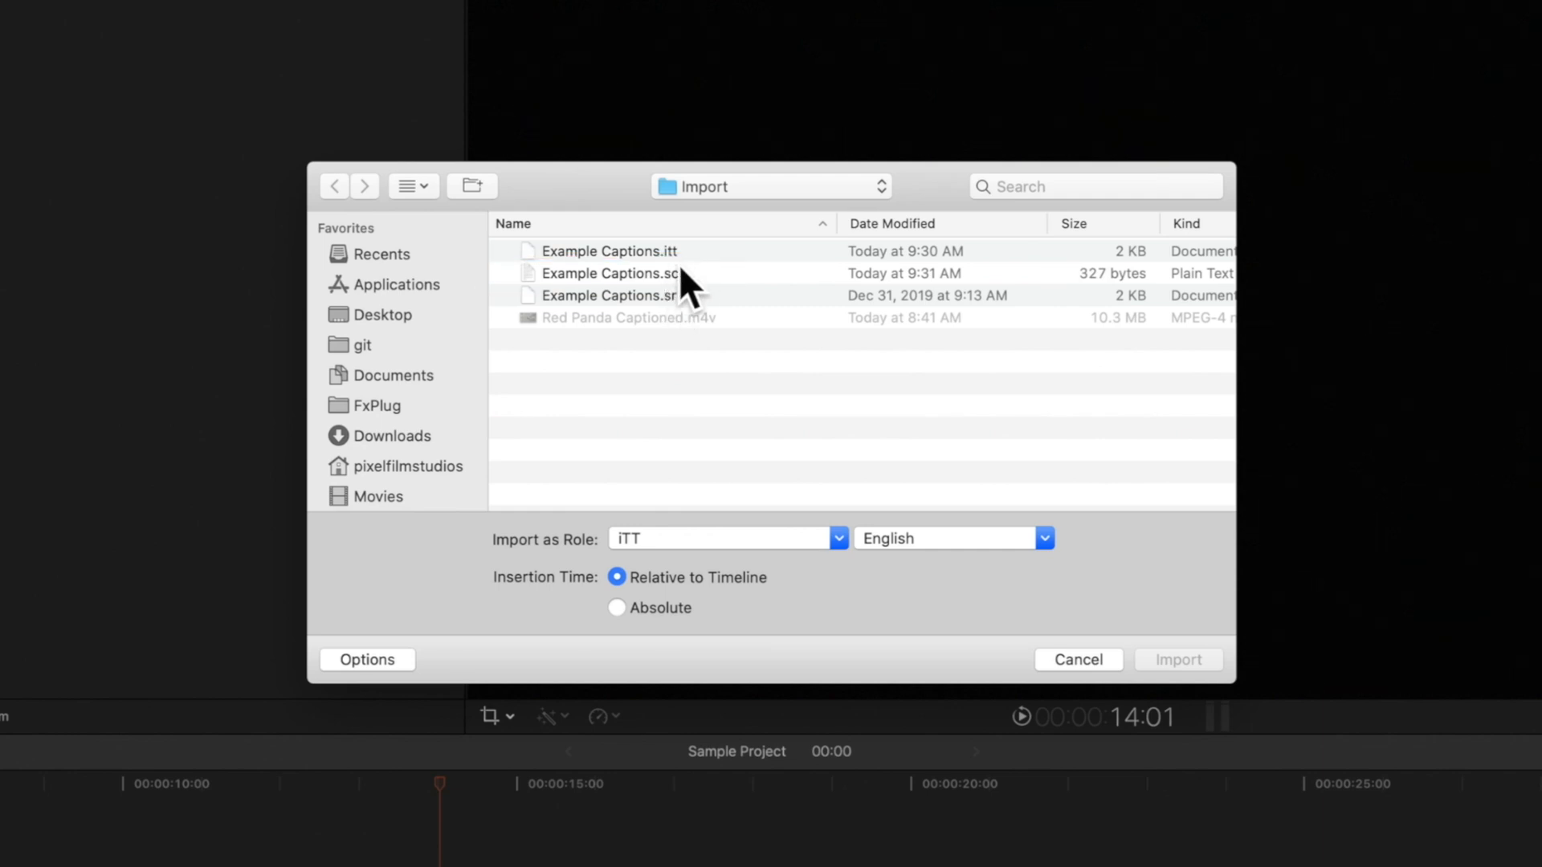
{"action": "left_click", "coordinate": [610, 251]}
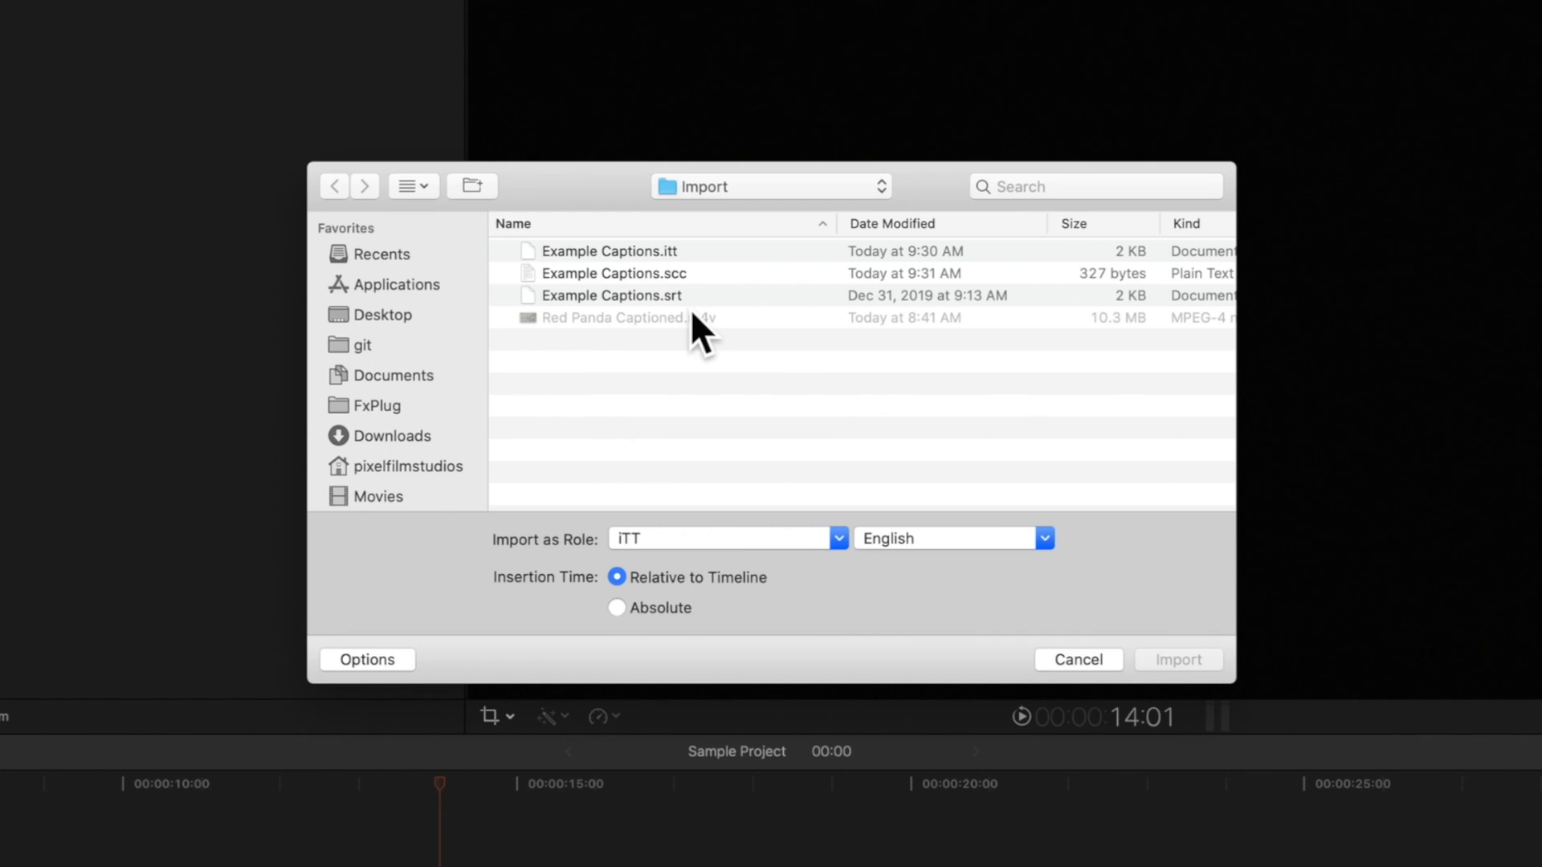
{"action": "left_click", "coordinate": [610, 296]}
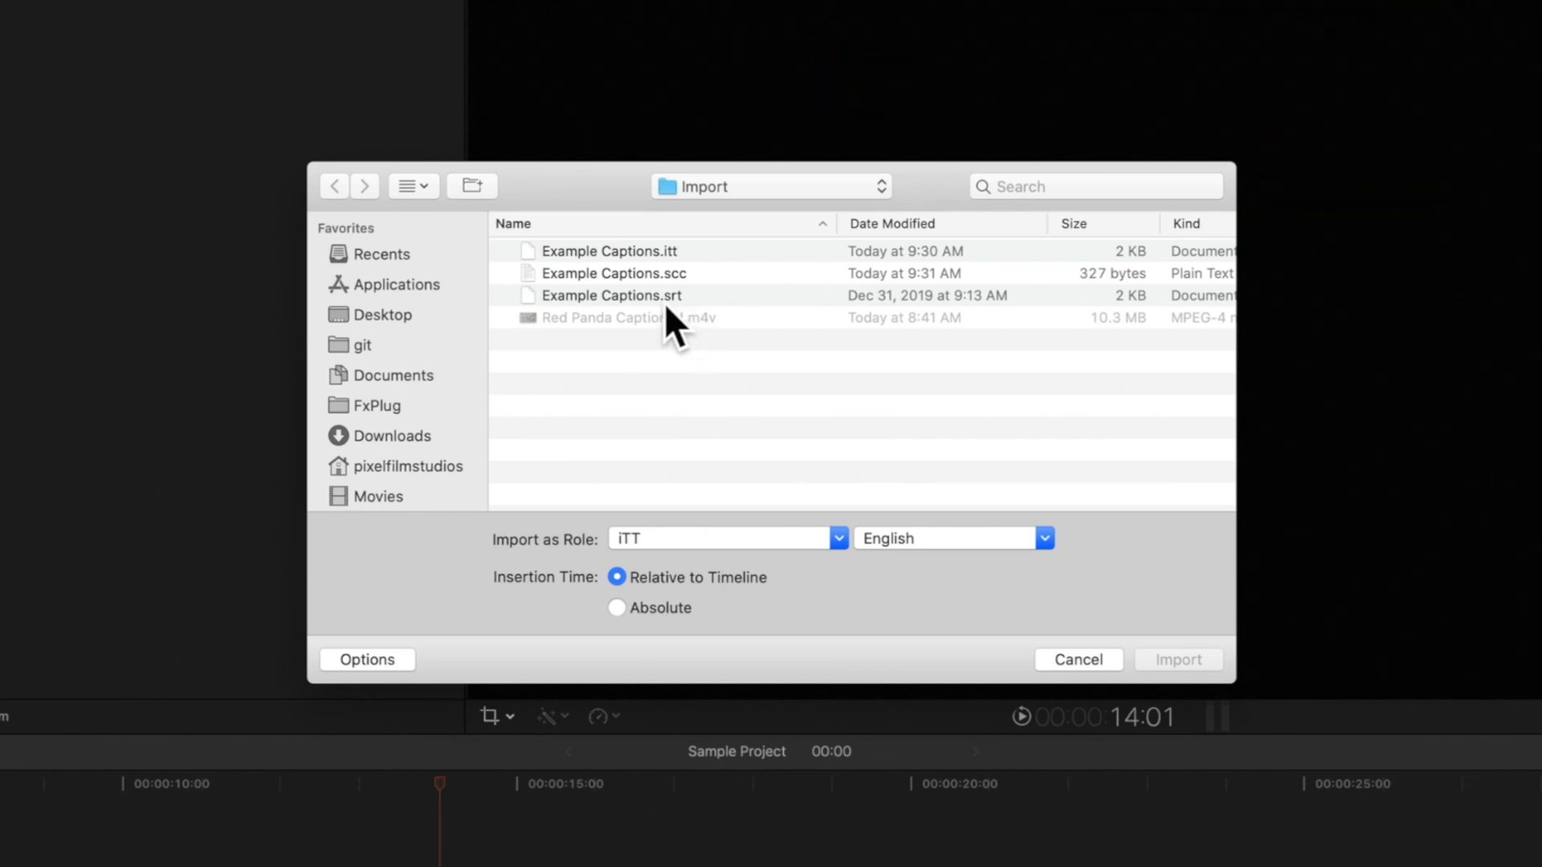
- Choose Example Captions.srt with SRT role, English language and Absolute insertion time
{"action": "left_click", "coordinate": [612, 296]}
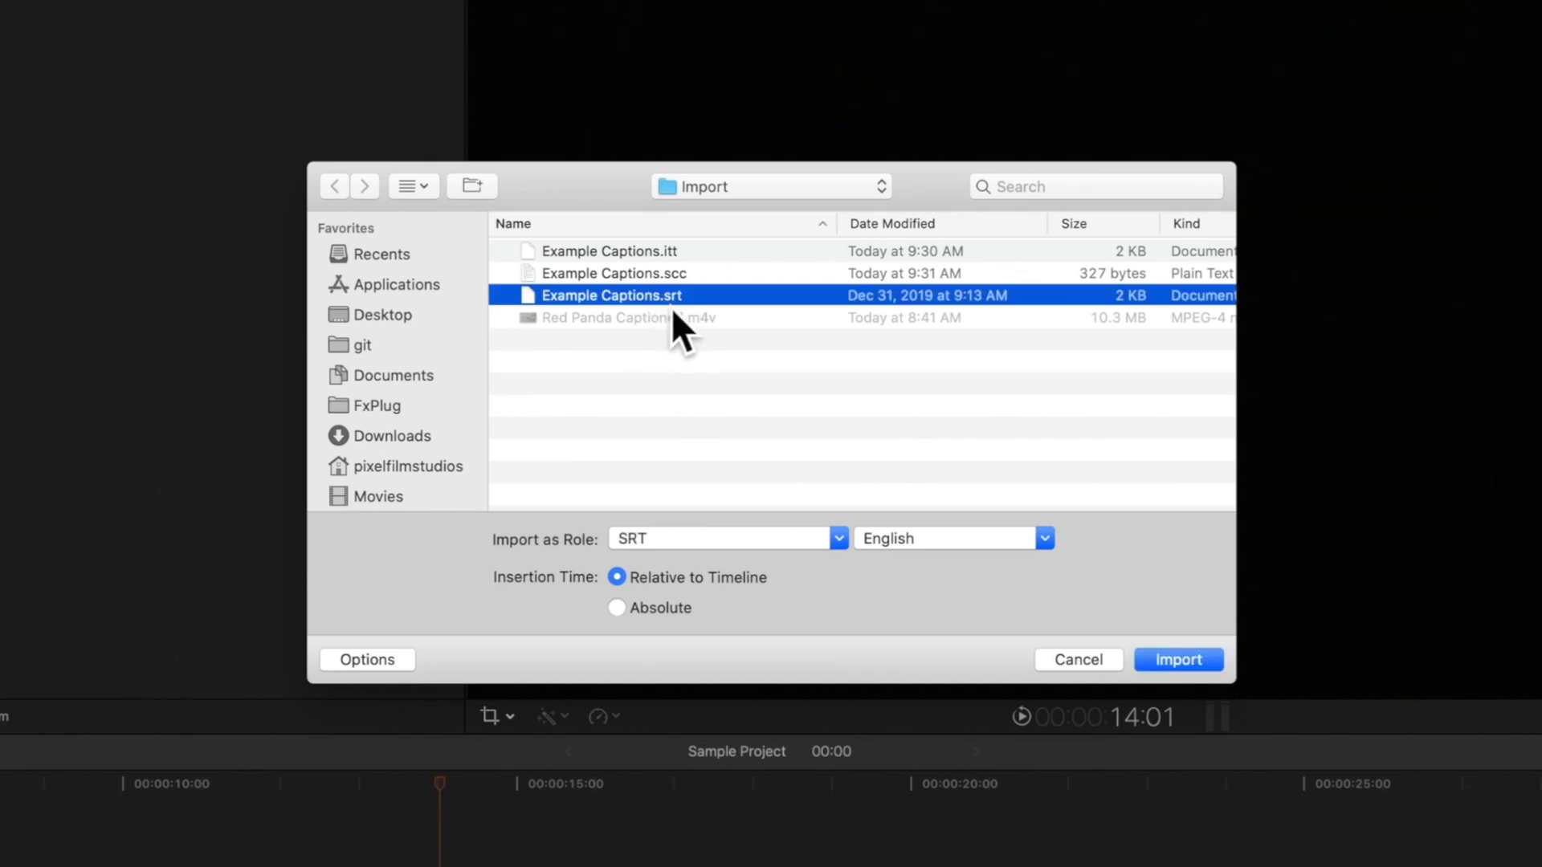
{"action": "mouse_move", "coordinate": [831, 566]}
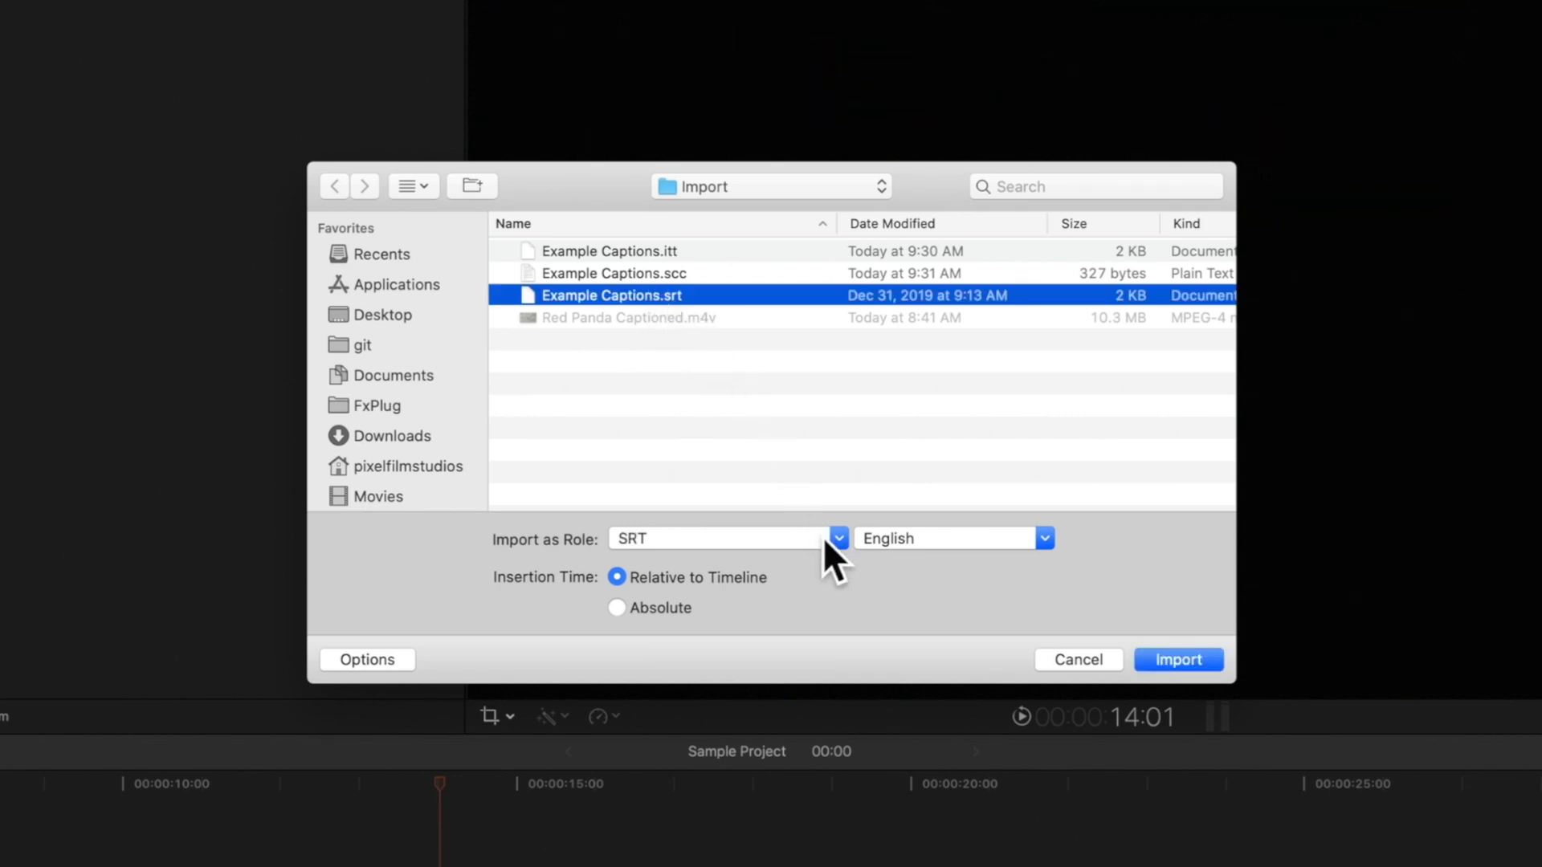
{"action": "left_click", "coordinate": [837, 540]}
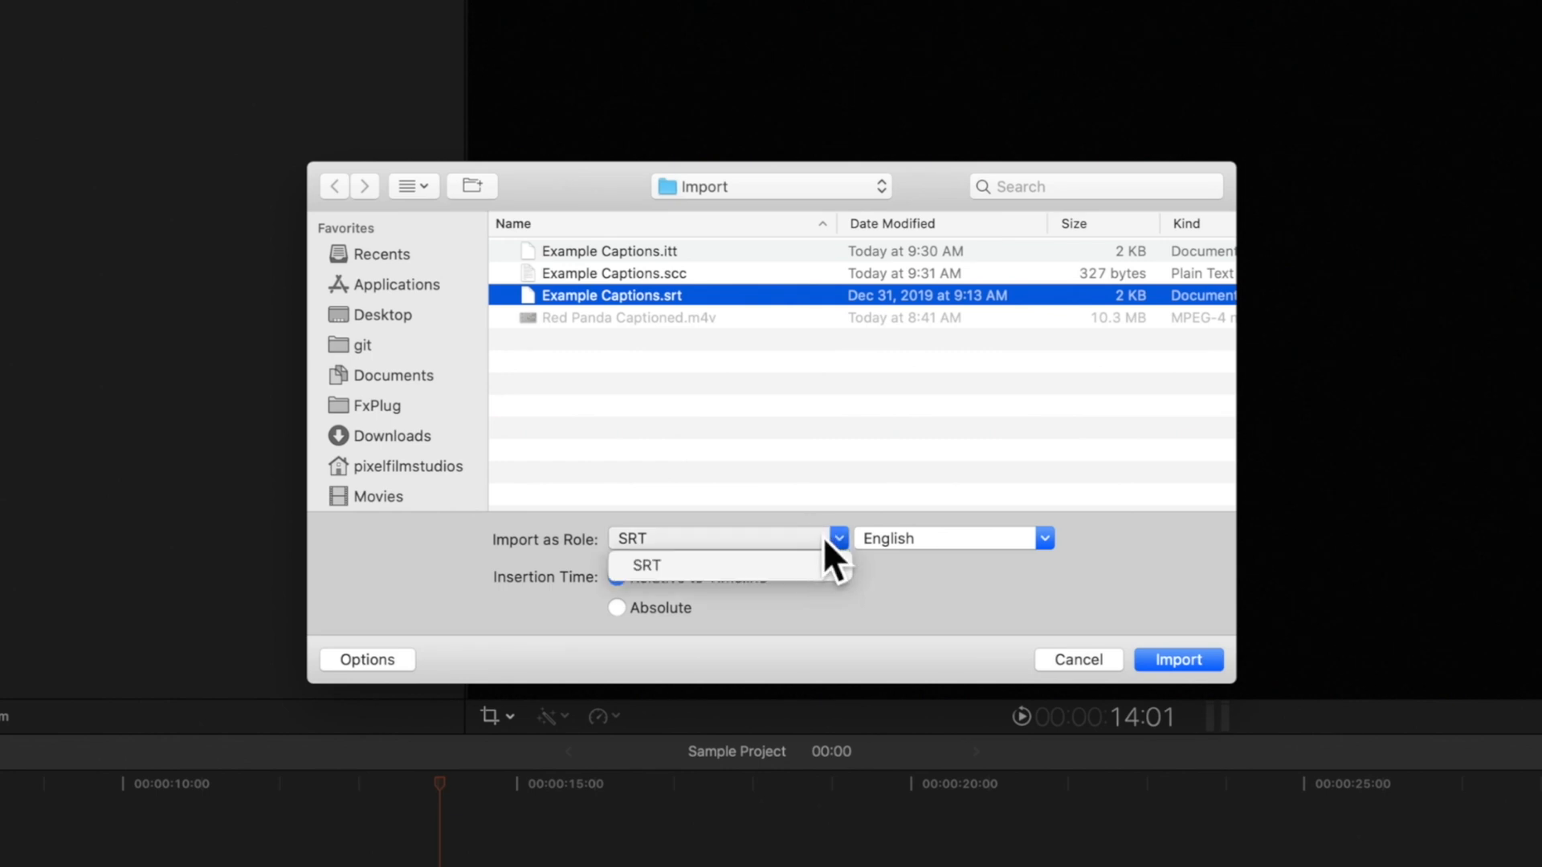
{"action": "left_click", "coordinate": [645, 564]}
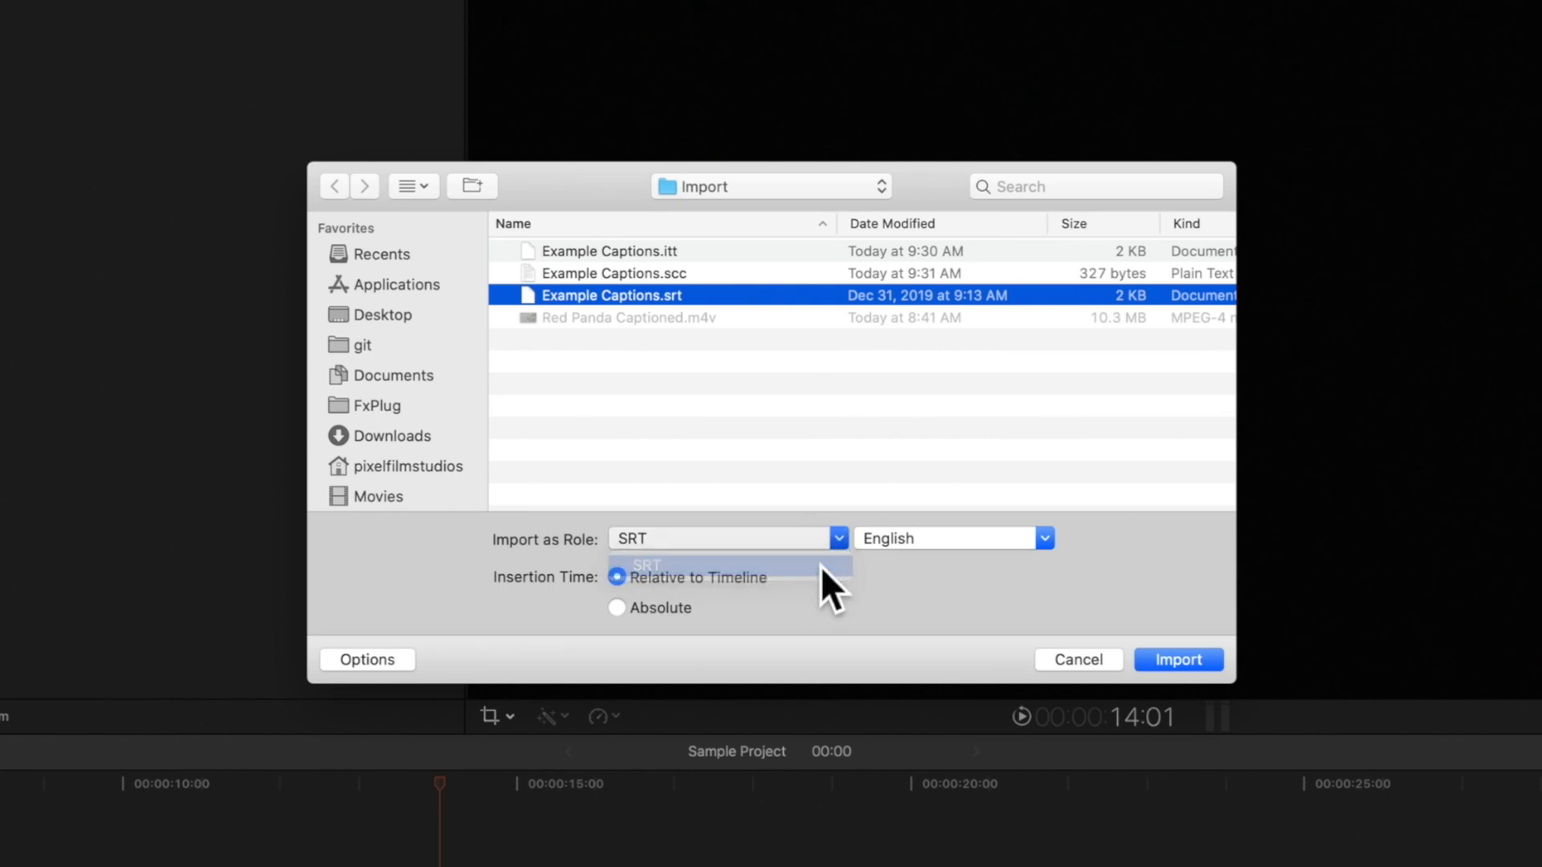
{"action": "left_click", "coordinate": [644, 563]}
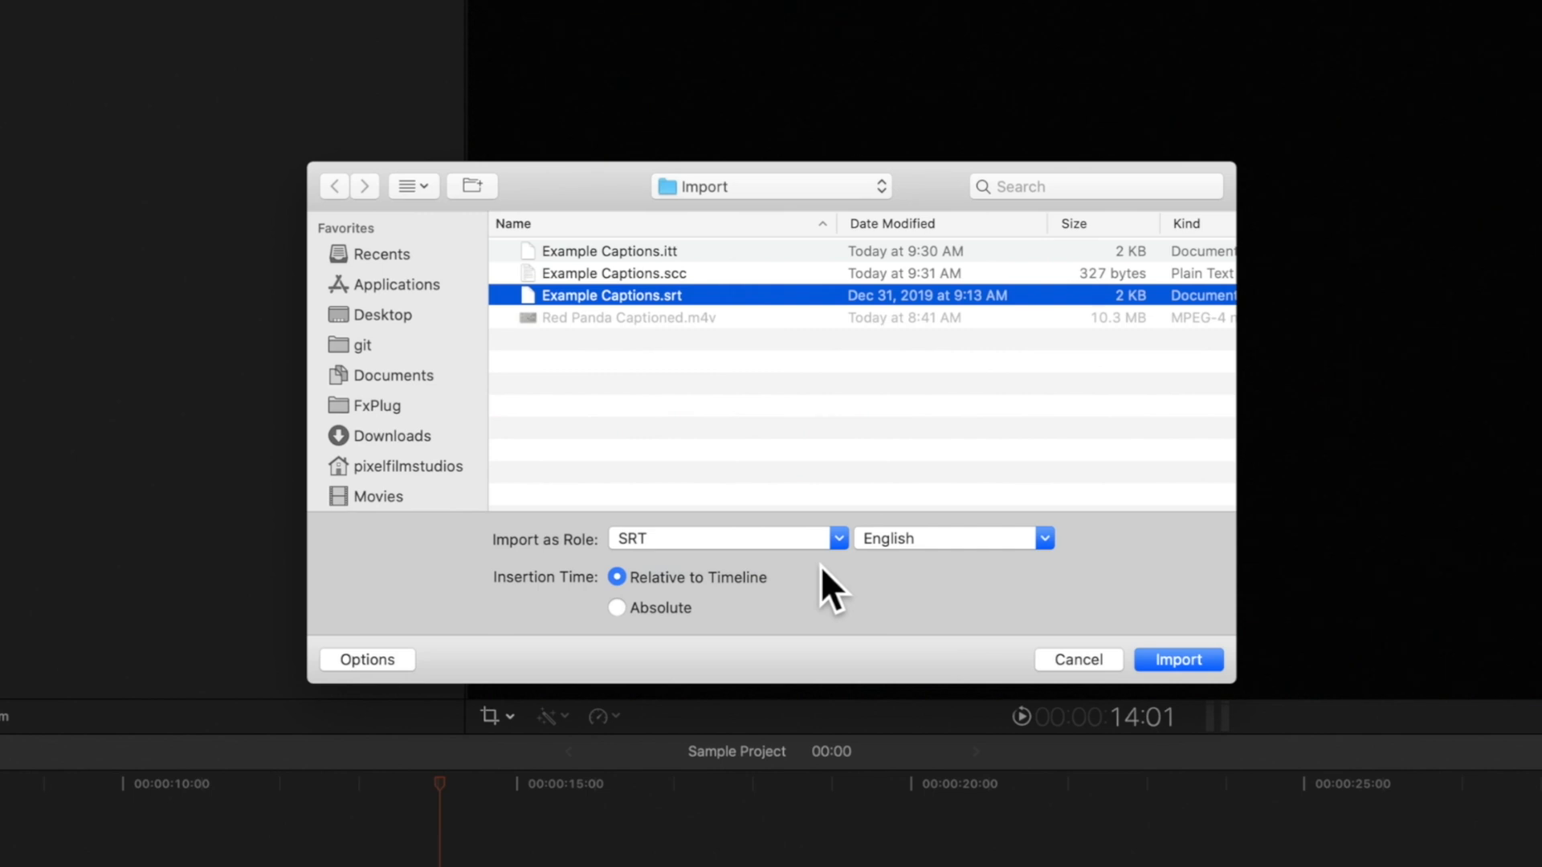
{"action": "left_click", "coordinate": [1043, 539]}
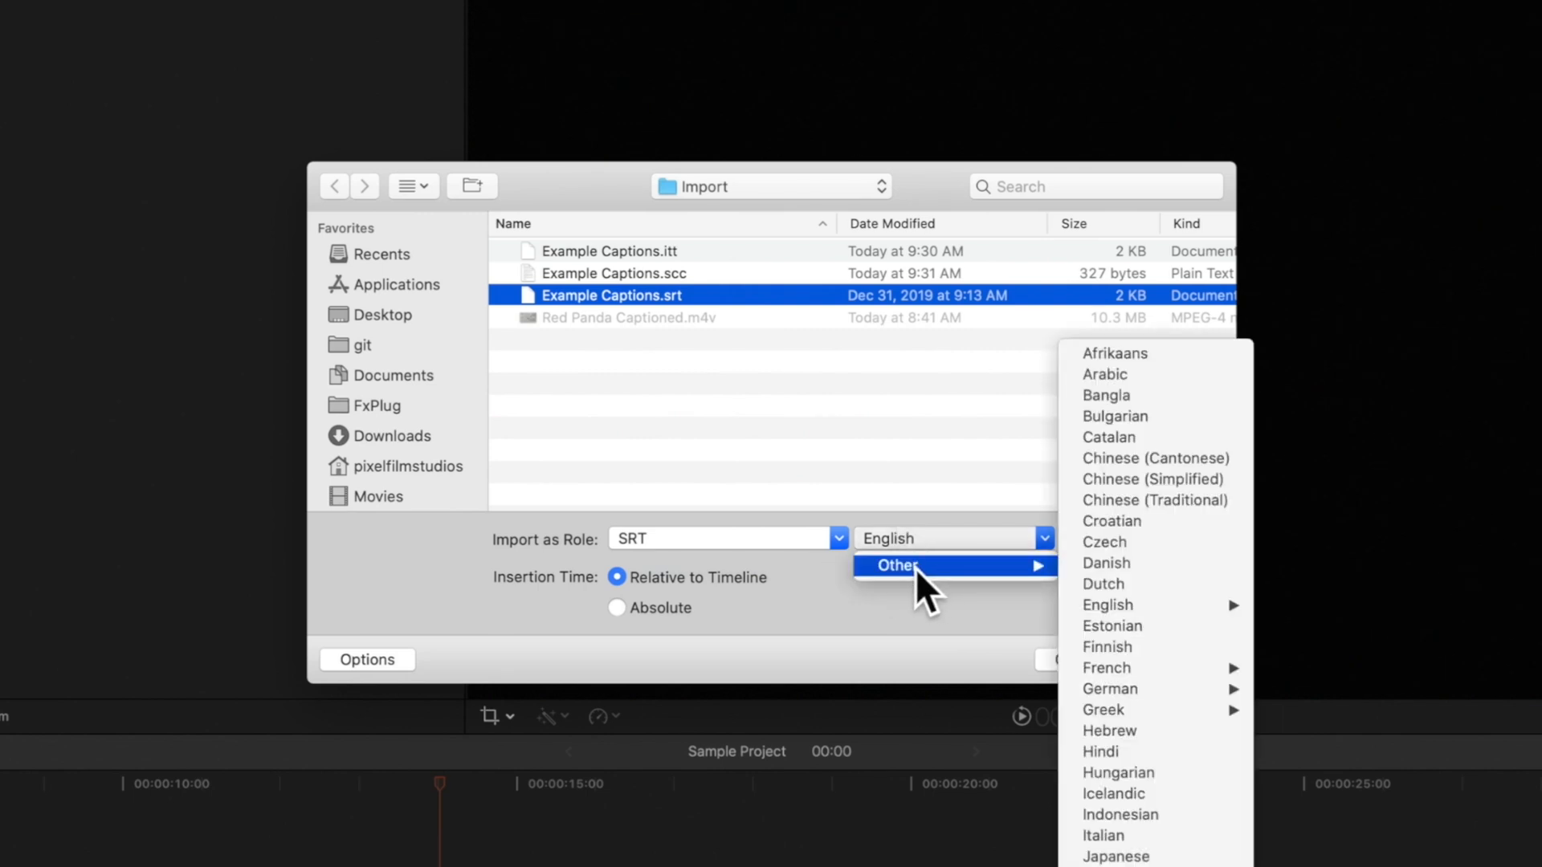
{"action": "mouse_move", "coordinate": [930, 594]}
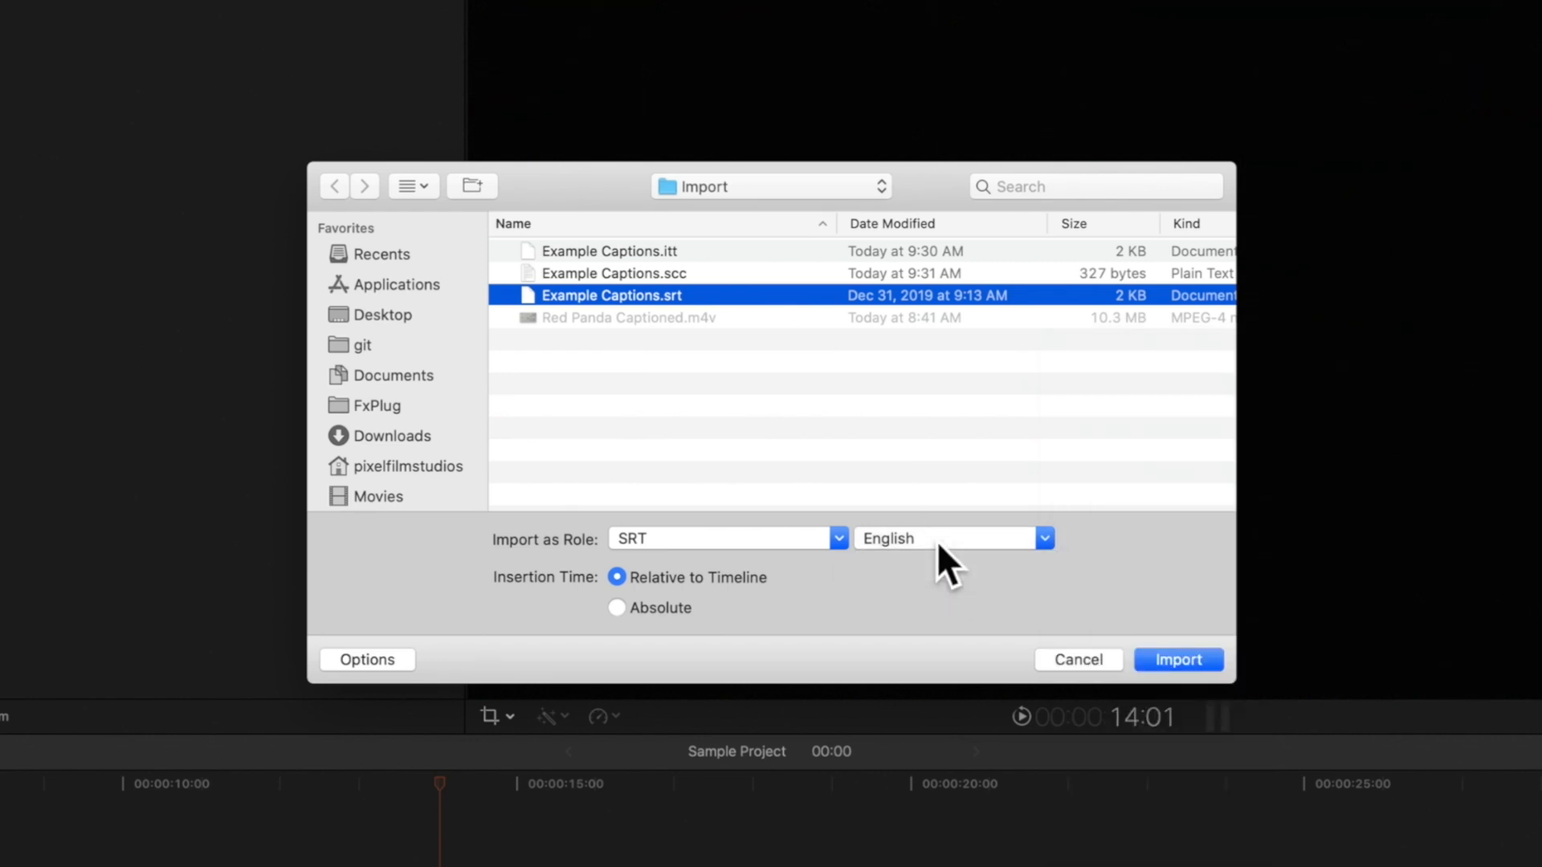
{"action": "mouse_move", "coordinate": [780, 617]}
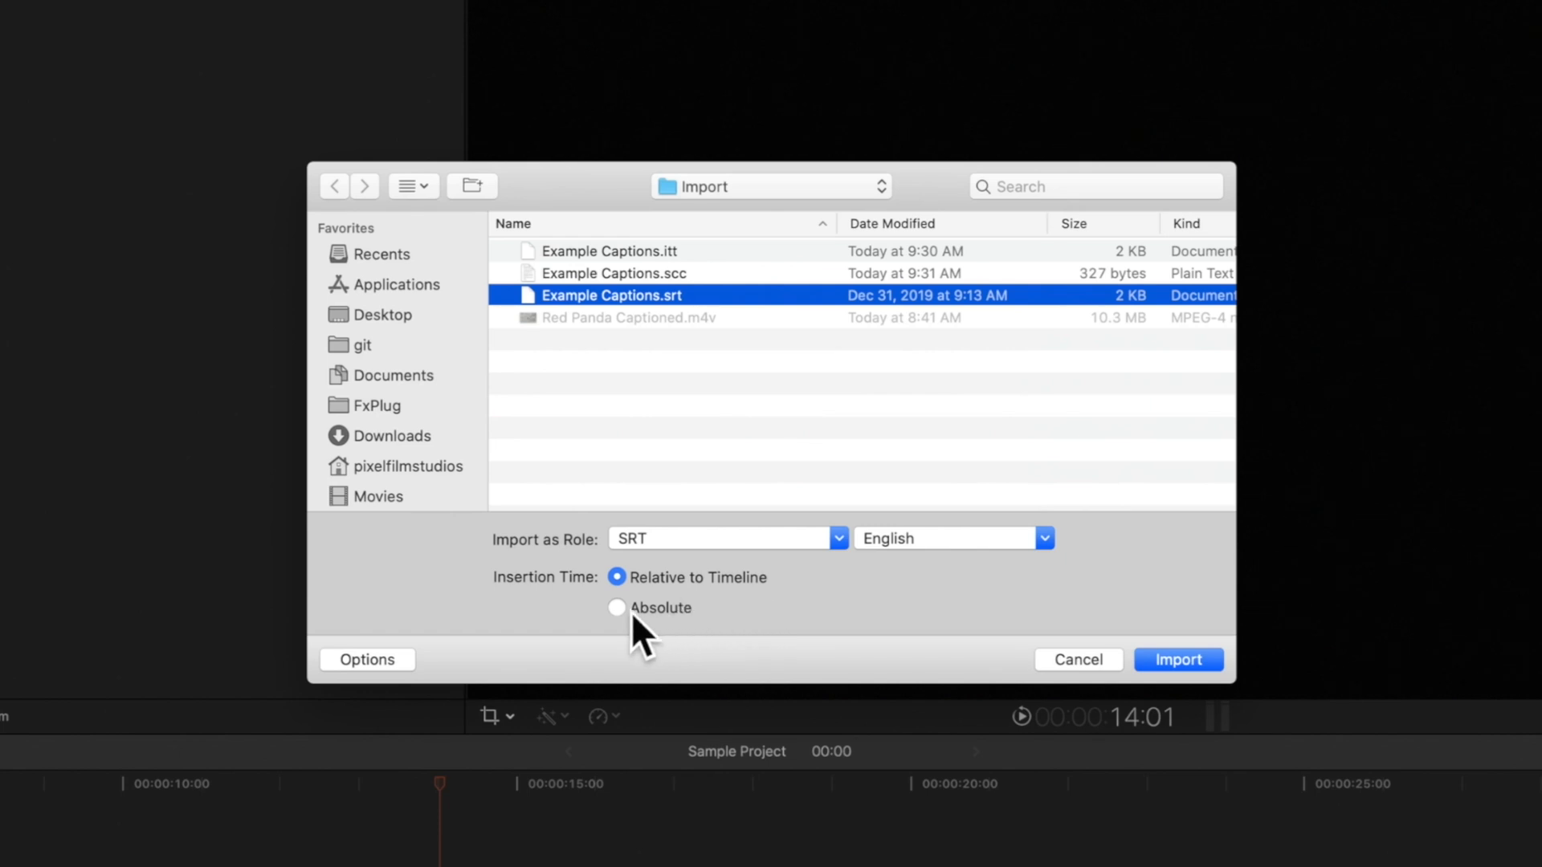
{"action": "left_click", "coordinate": [617, 607]}
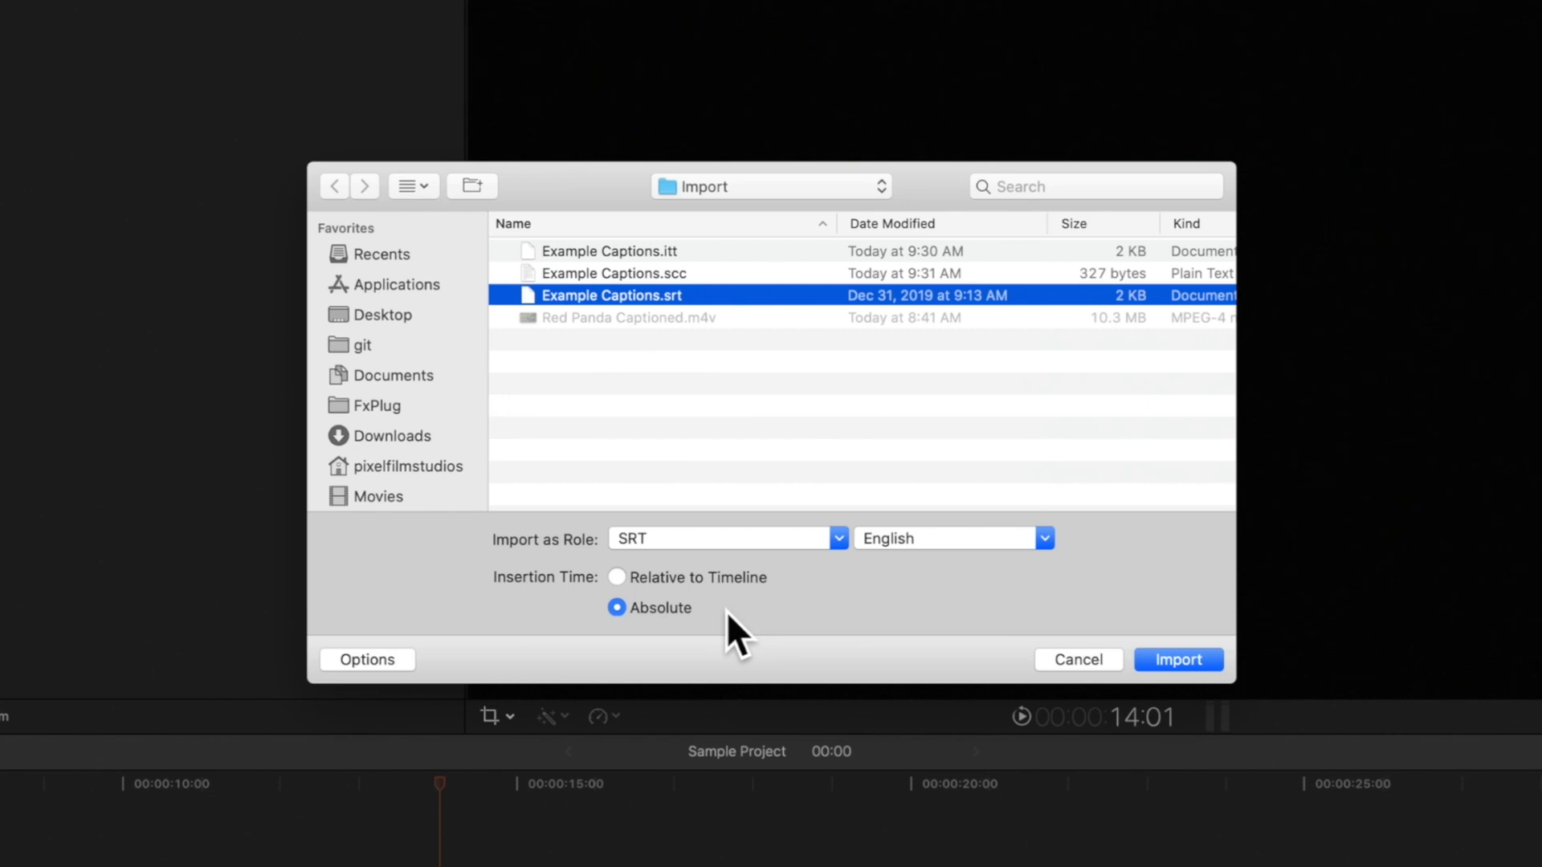
- Import the SRT captions, accepting the end gap clip for captions past the project duration
{"action": "left_click", "coordinate": [1178, 659]}
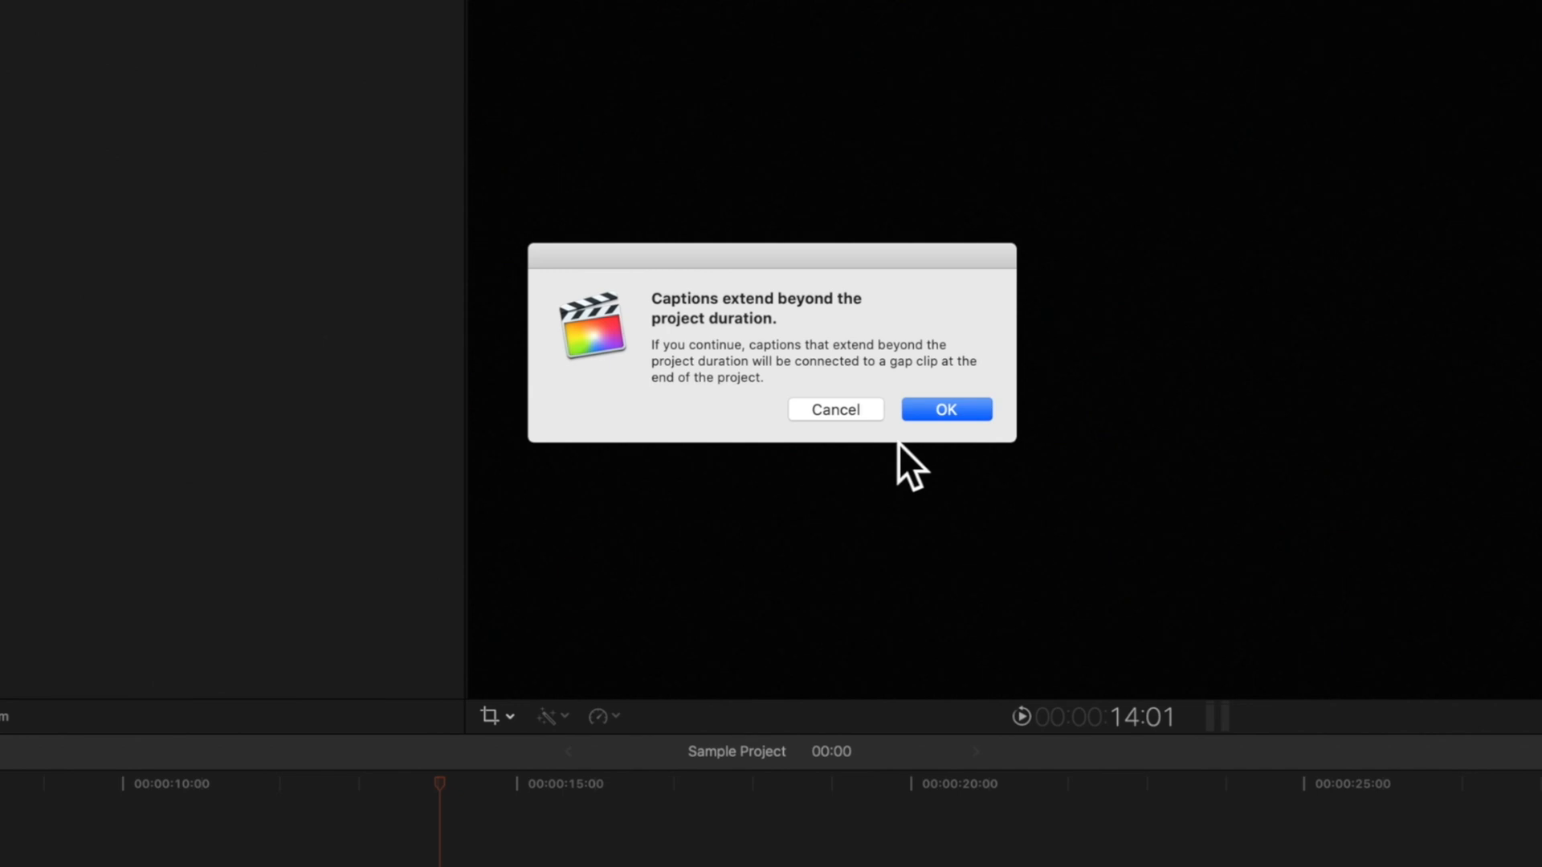
{"action": "left_click", "coordinate": [945, 409]}
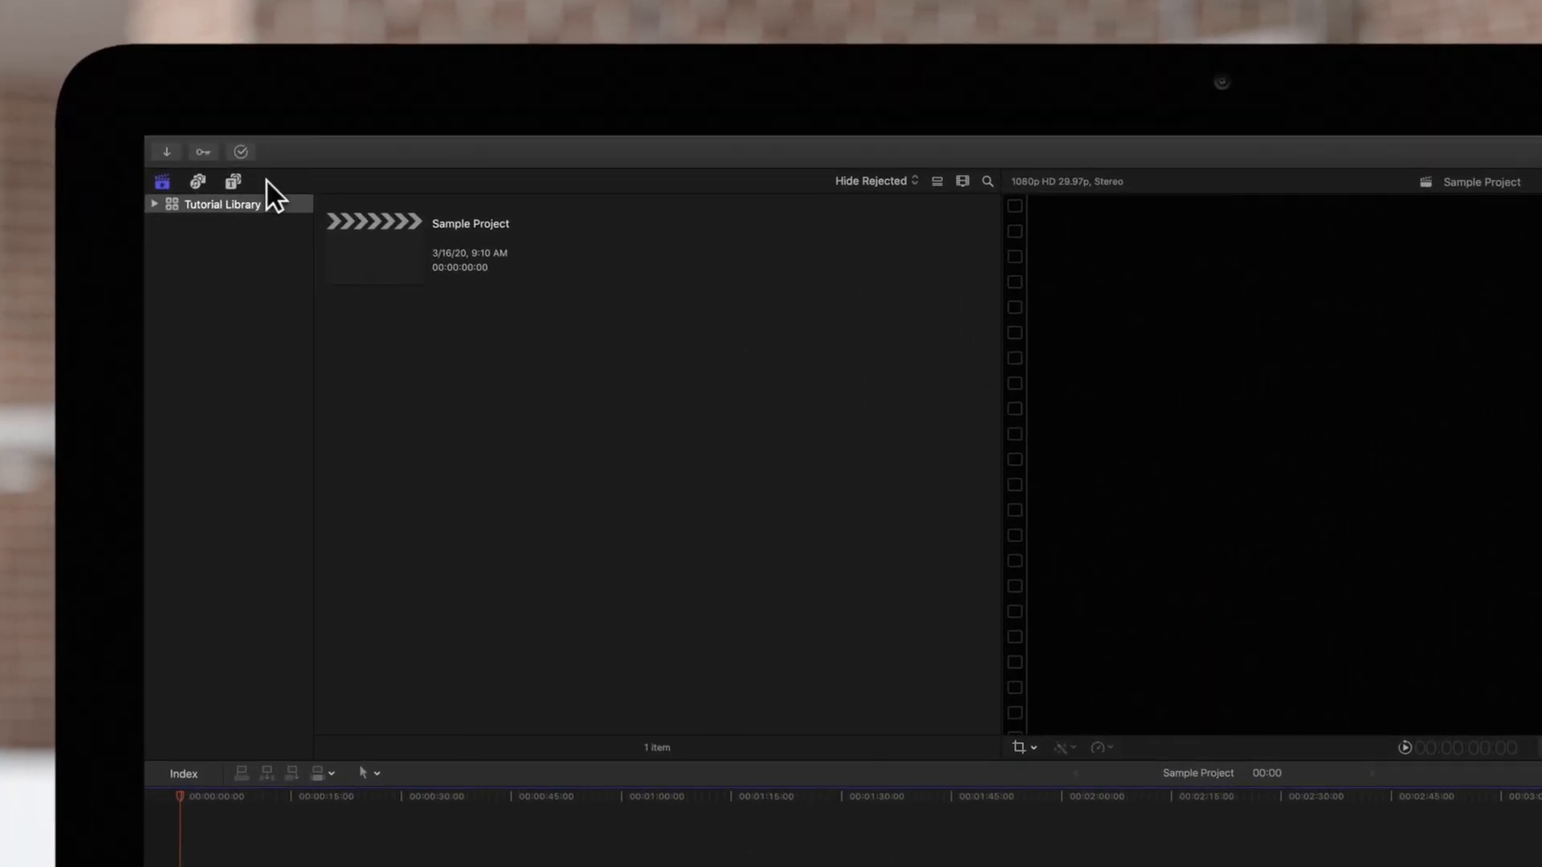
- Import Red Panda Captioned.m4v into the 1-1-20 event through the Media Import window
{"action": "left_click", "coordinate": [288, 144]}
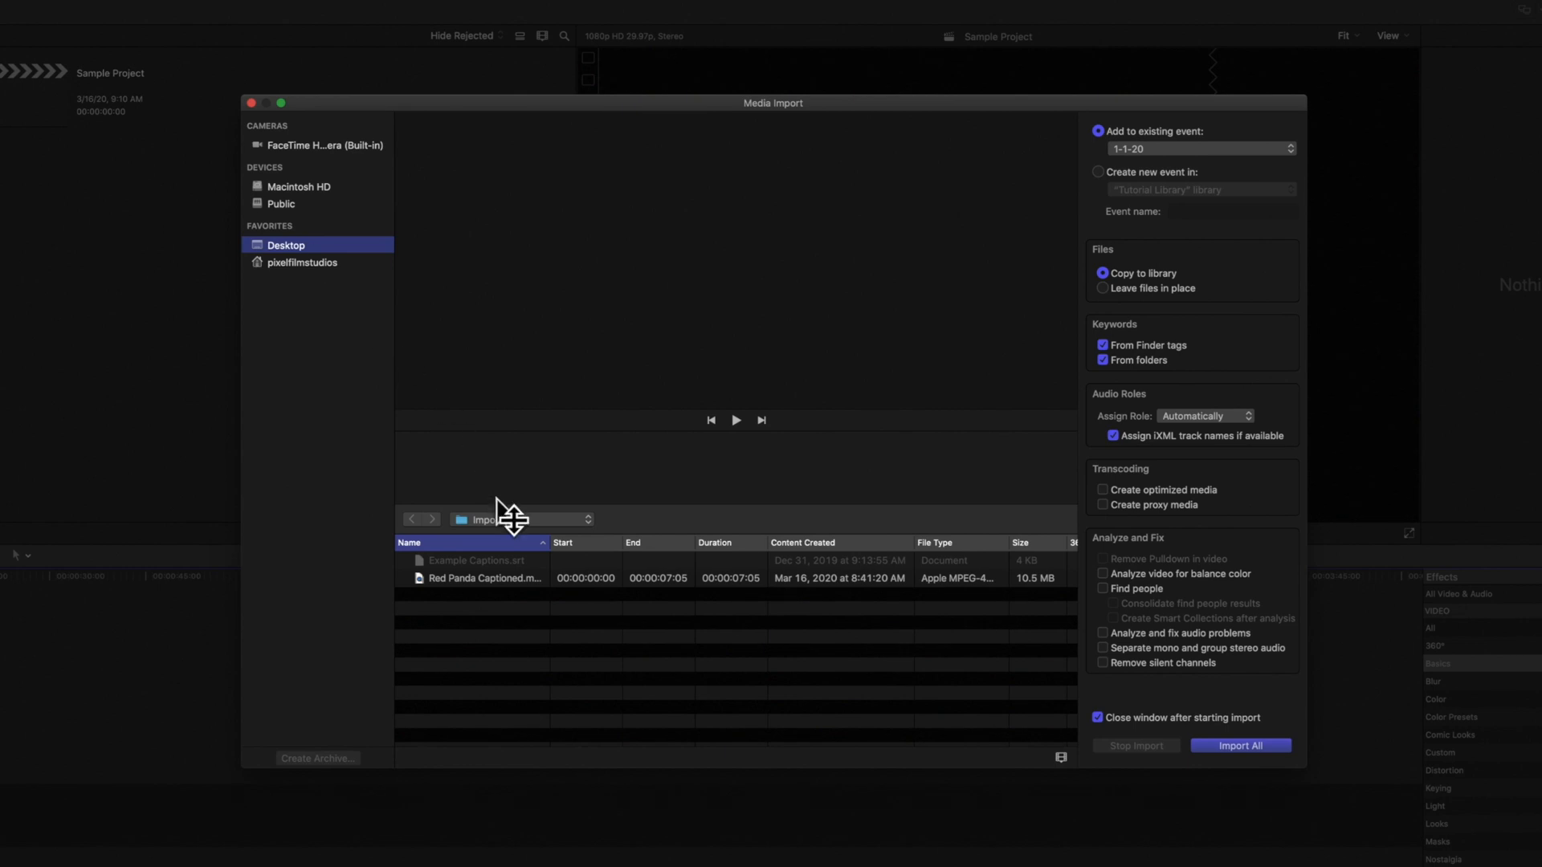
{"action": "left_click", "coordinate": [484, 578]}
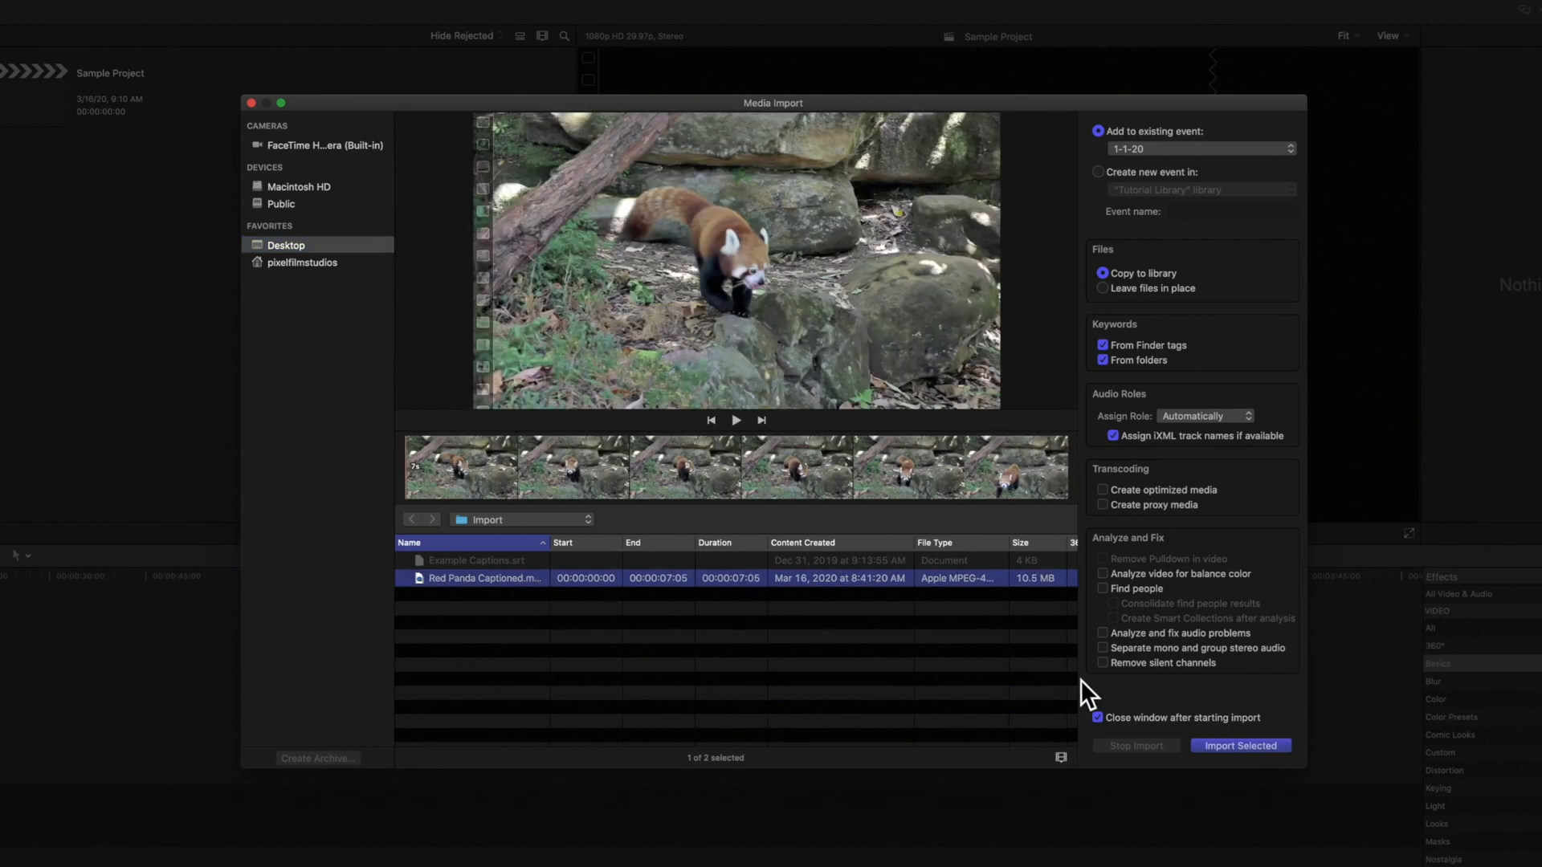
{"action": "left_click", "coordinate": [1240, 746]}
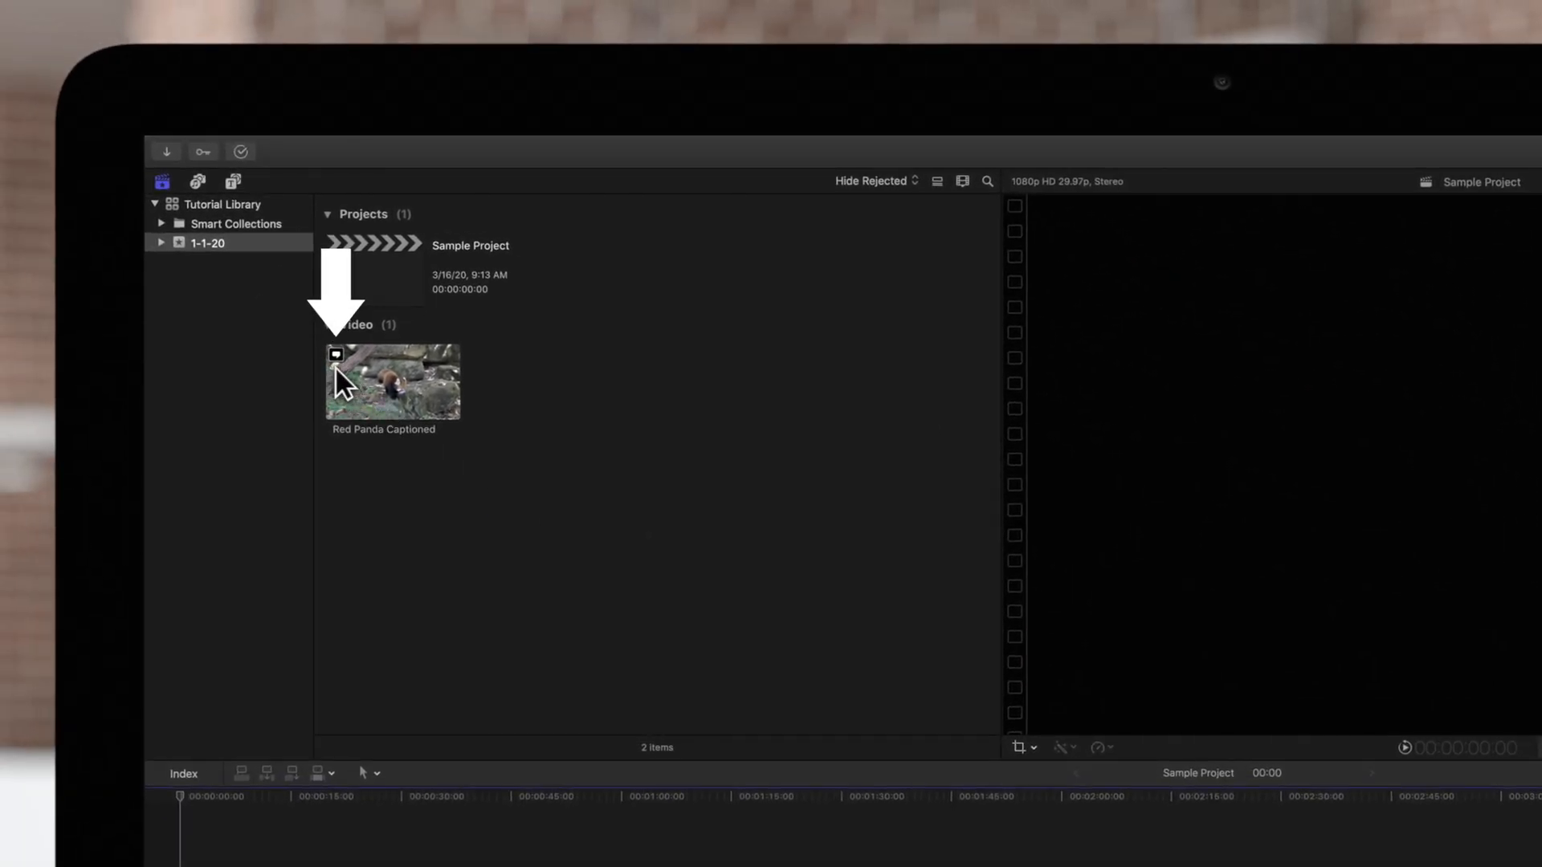
- Add the Red Panda clip to the timeline and extract its embedded captions into the caption lane
{"action": "left_click", "coordinate": [392, 382]}
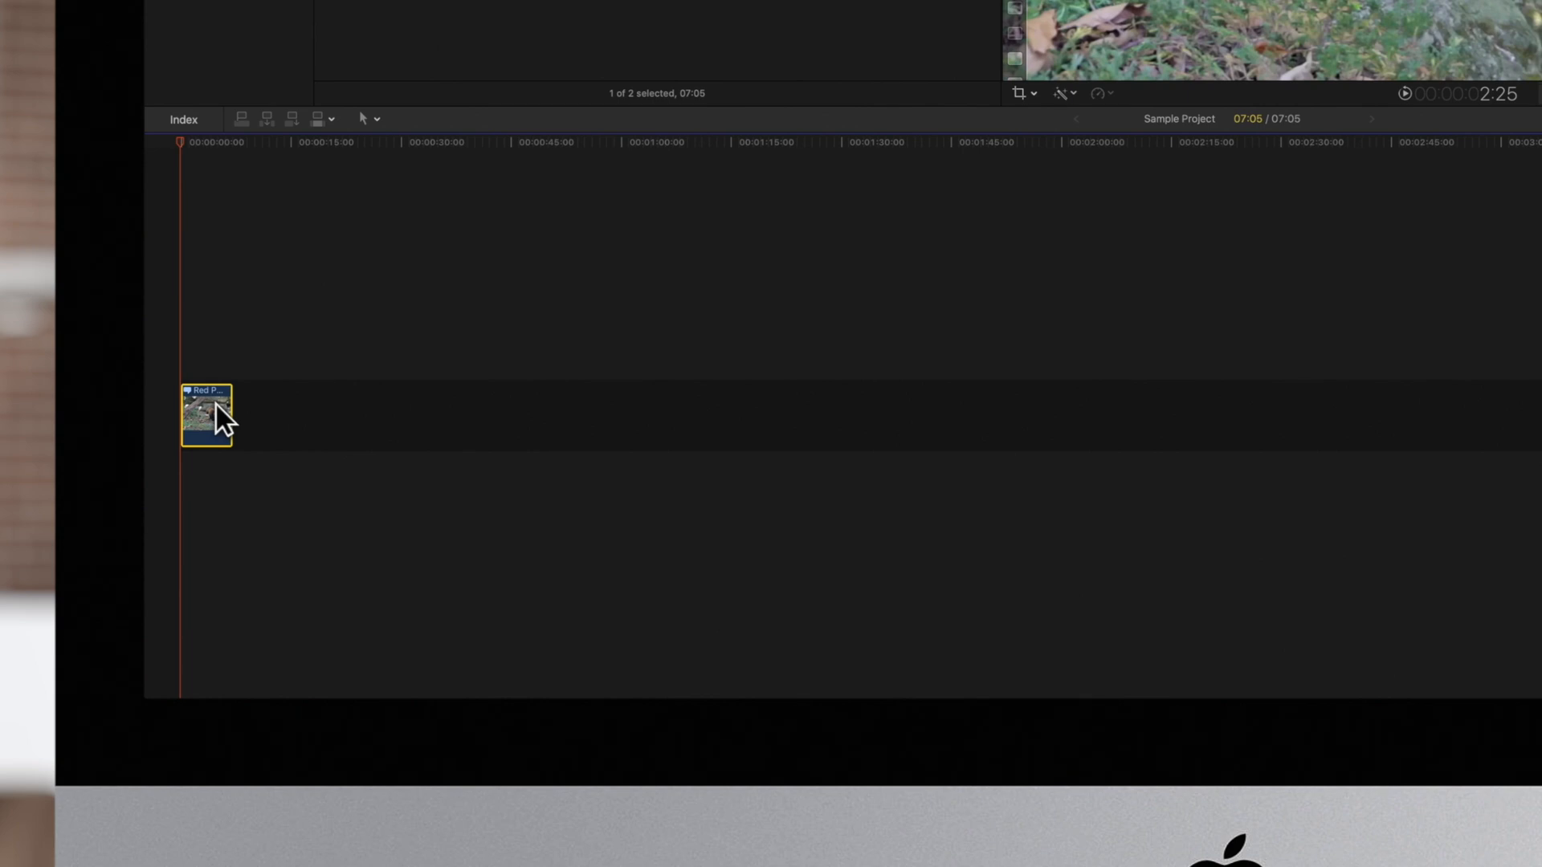
{"action": "key", "text": "ctrl"}
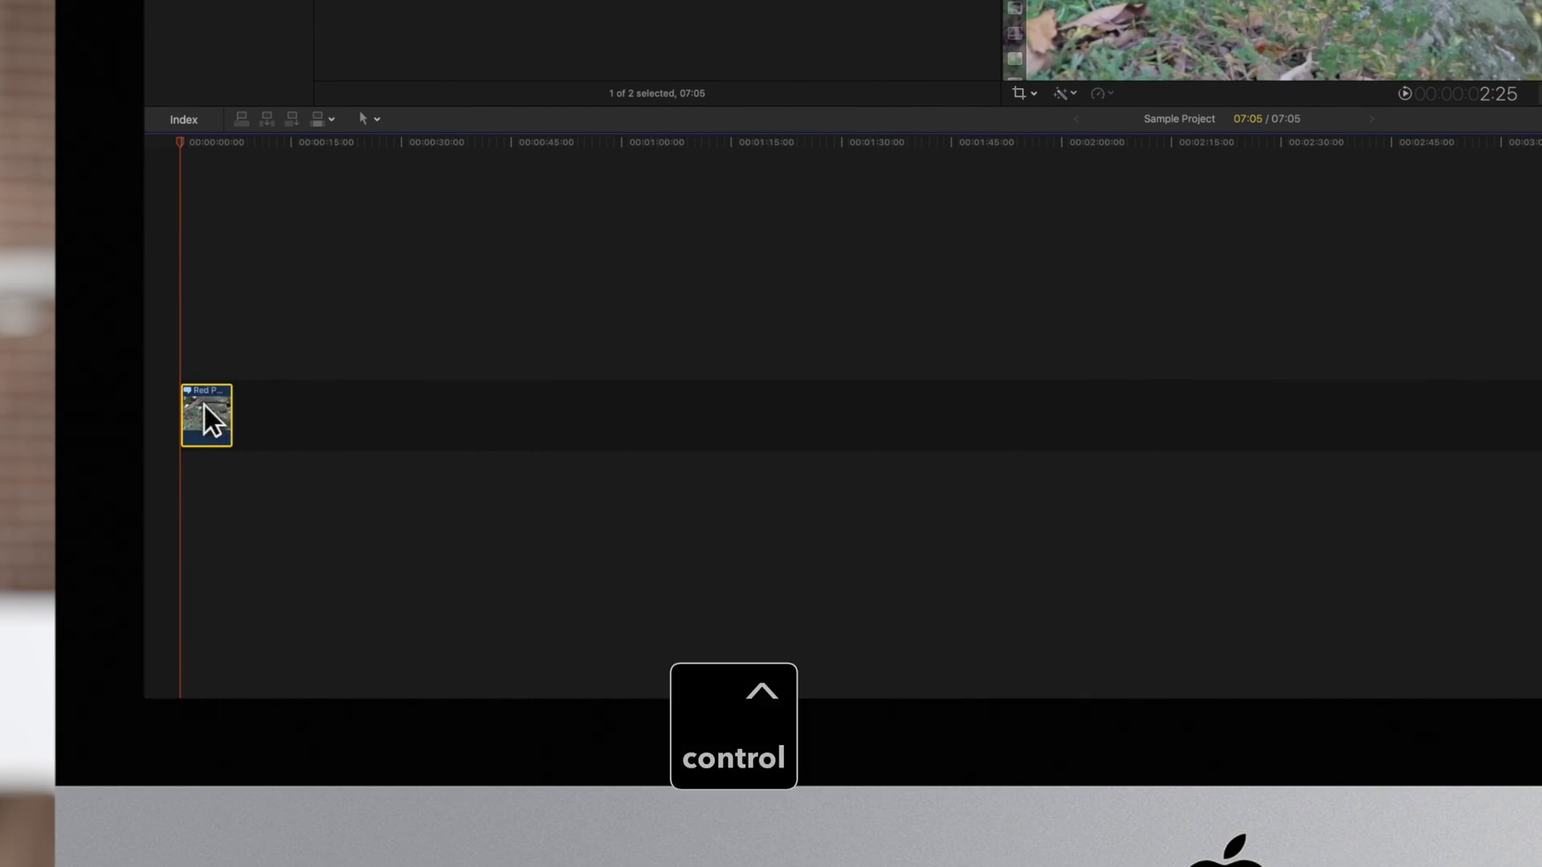
{"action": "right_click", "coordinate": [205, 413]}
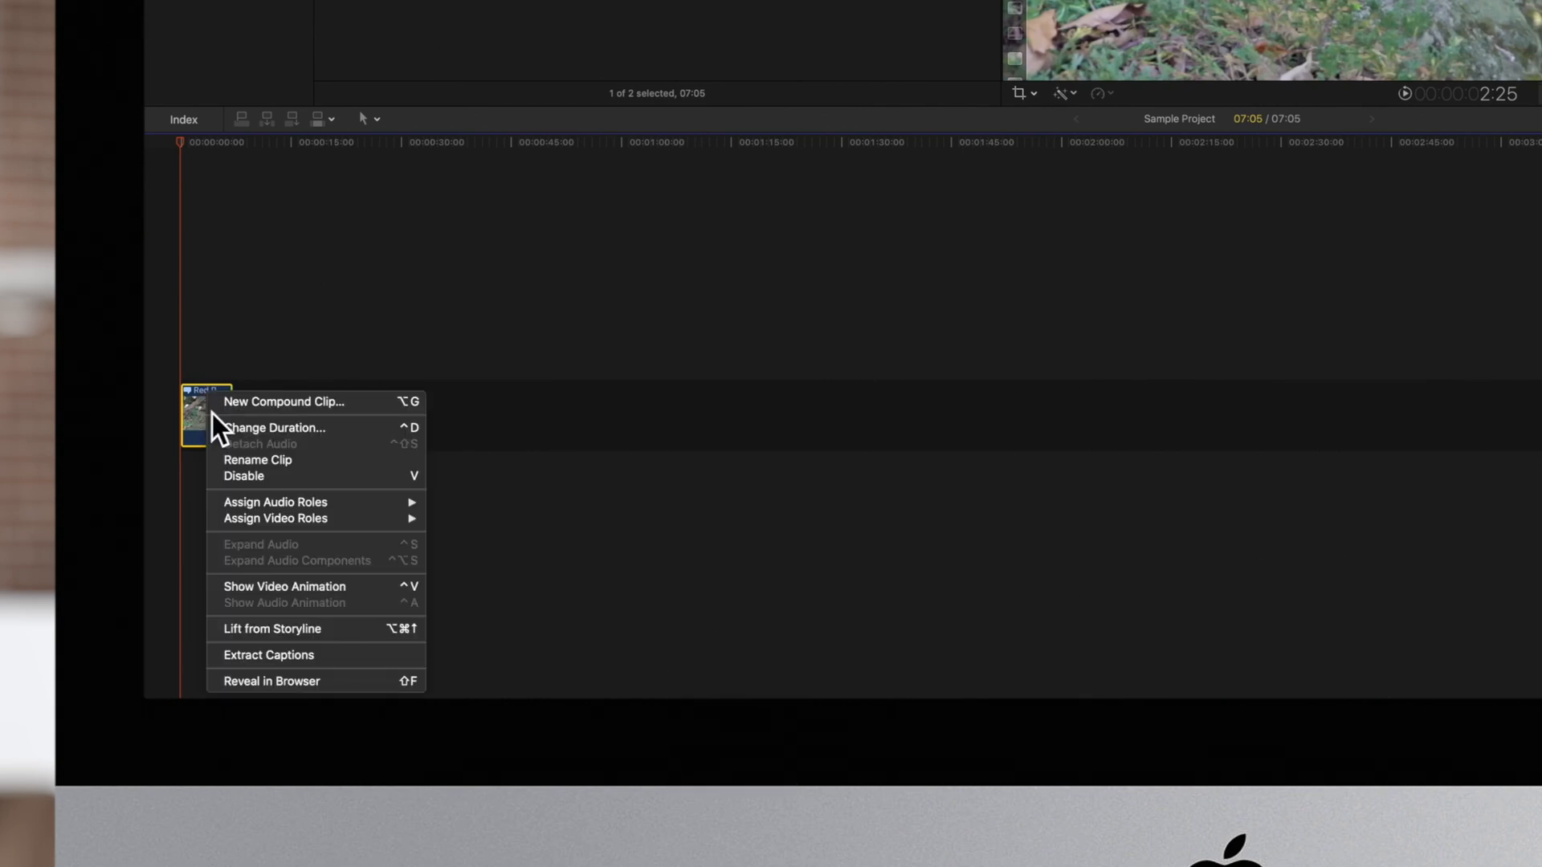
{"action": "mouse_move", "coordinate": [315, 668]}
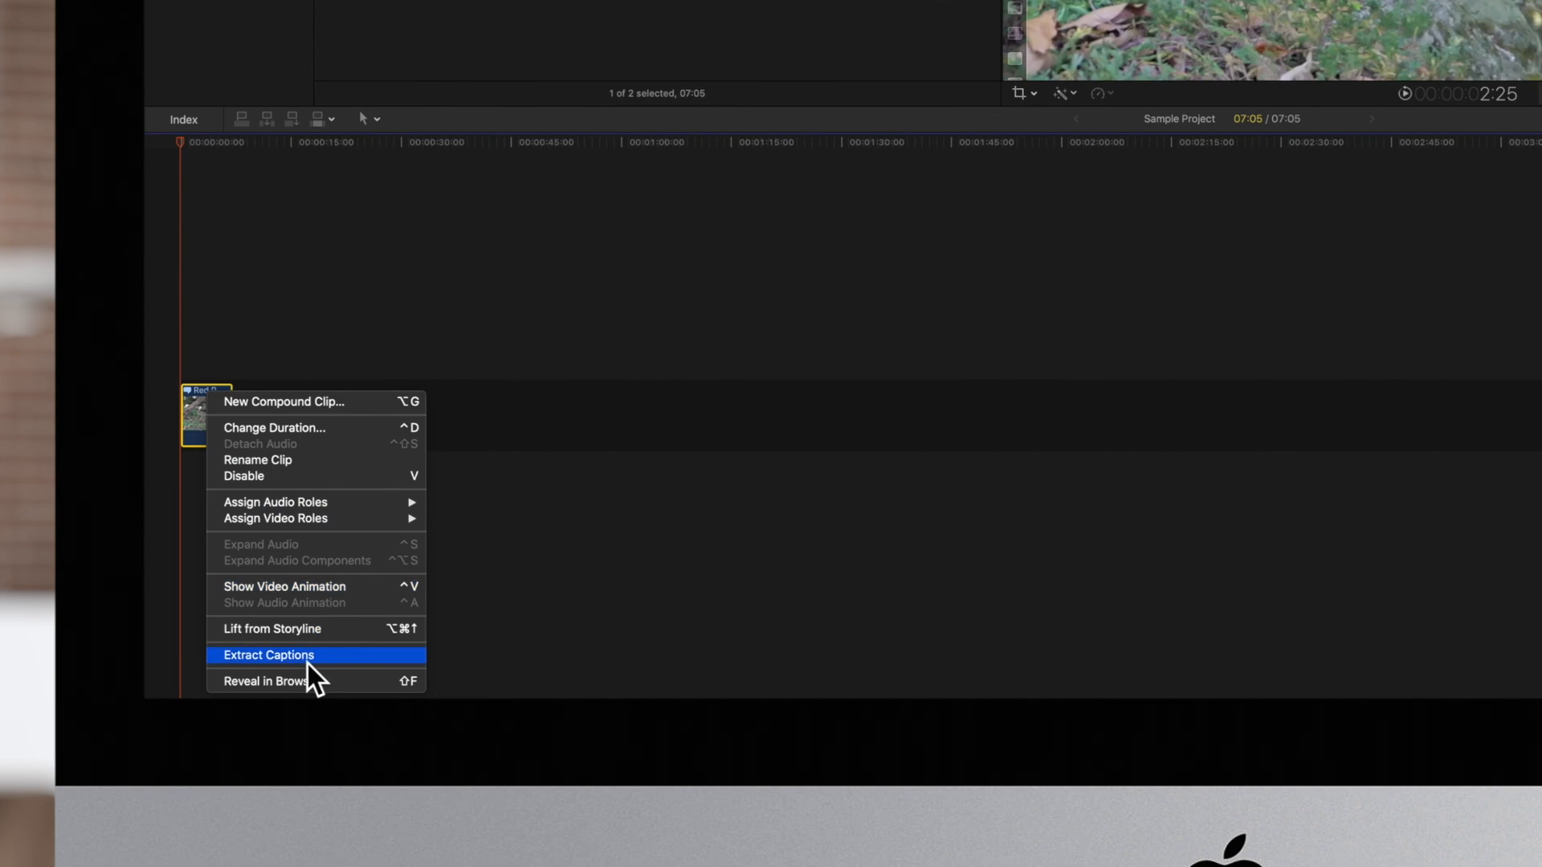
{"action": "left_click", "coordinate": [269, 655]}
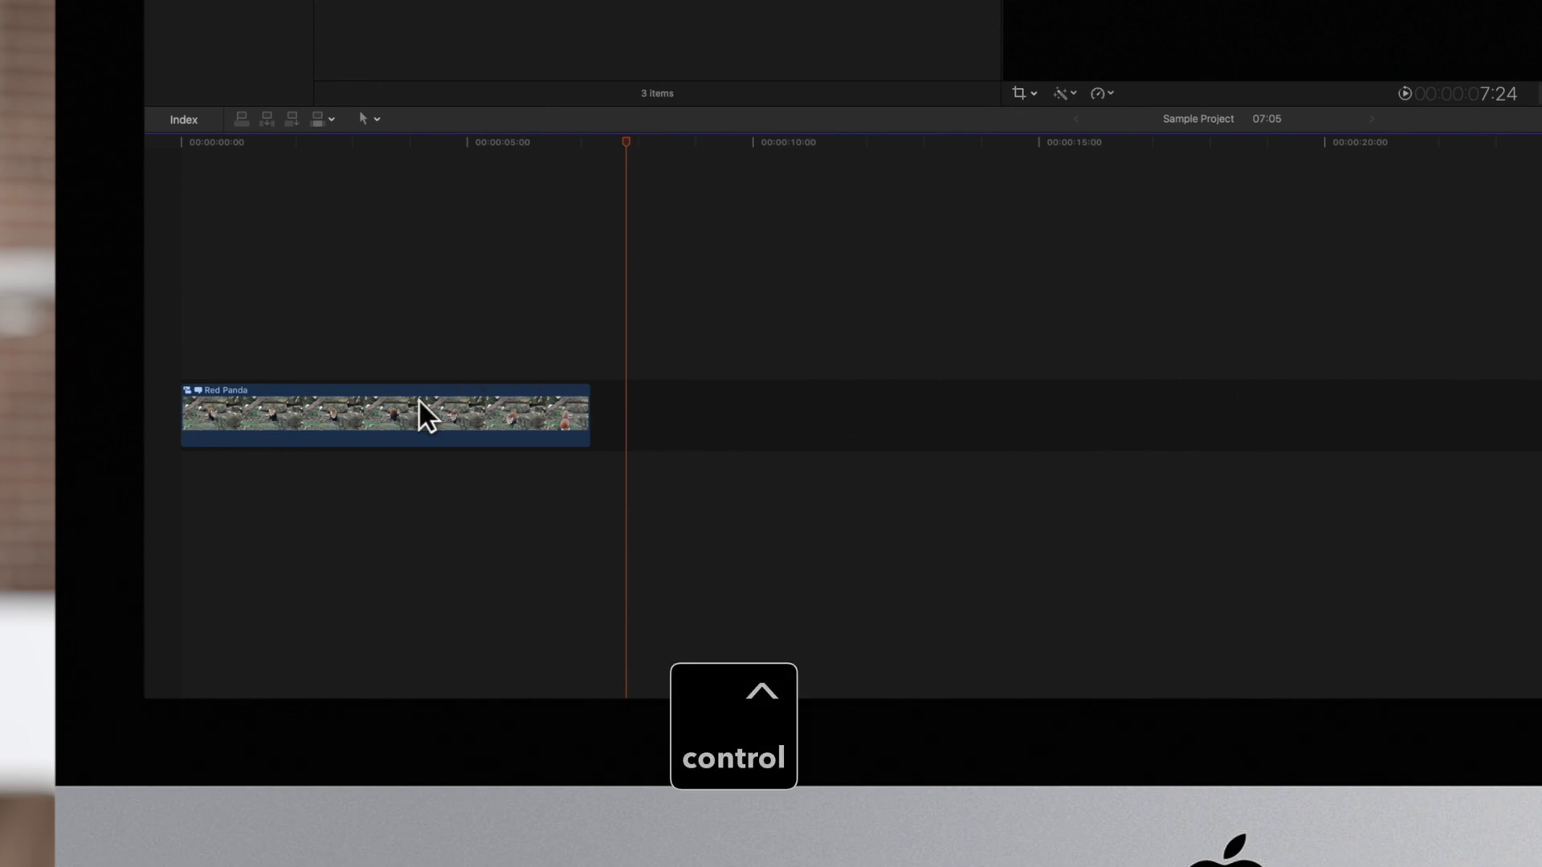
- Reopen the Red Panda clip's actions, then move to a blank browser tab
{"action": "right_click", "coordinate": [422, 413]}
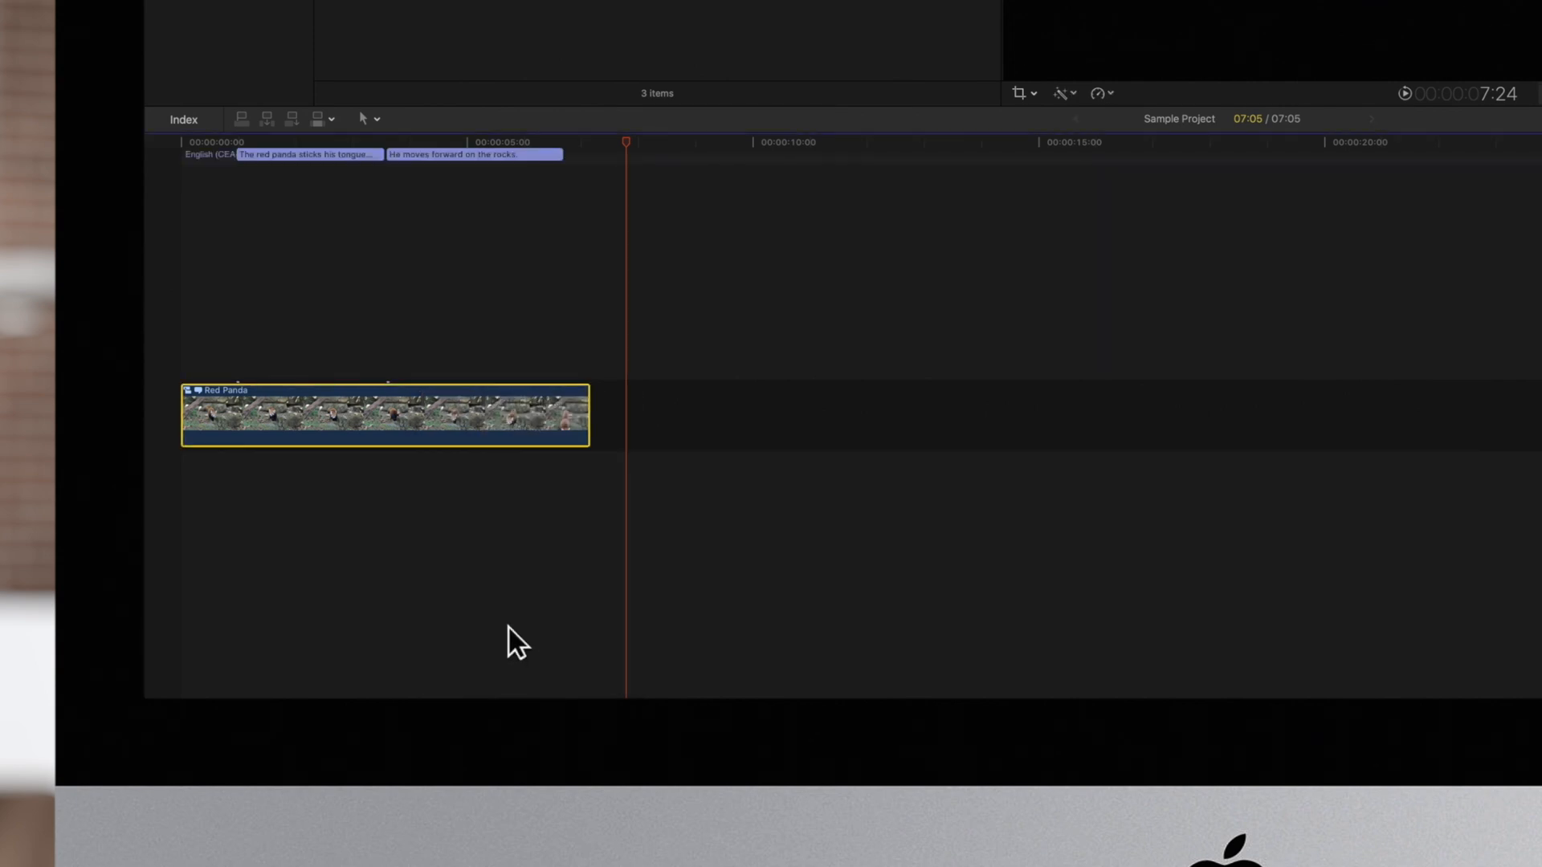
{"action": "left_click", "coordinate": [305, 154]}
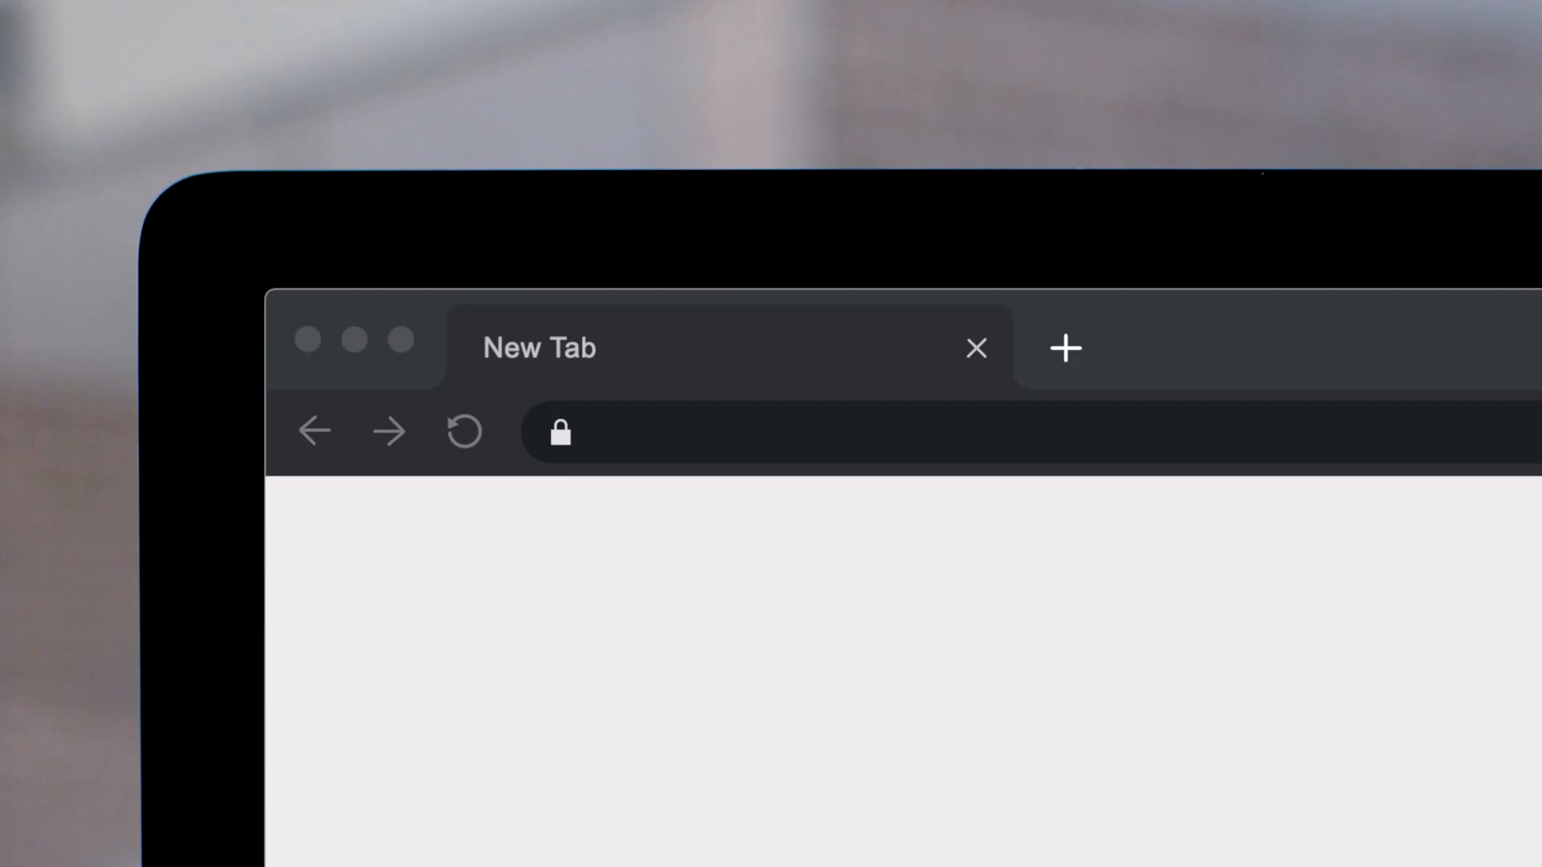
- Load pixelfilmstudios.com and browse down its Final Cut Pro plugin product grid
{"action": "type", "text": "pixelfilmstudios.com"}
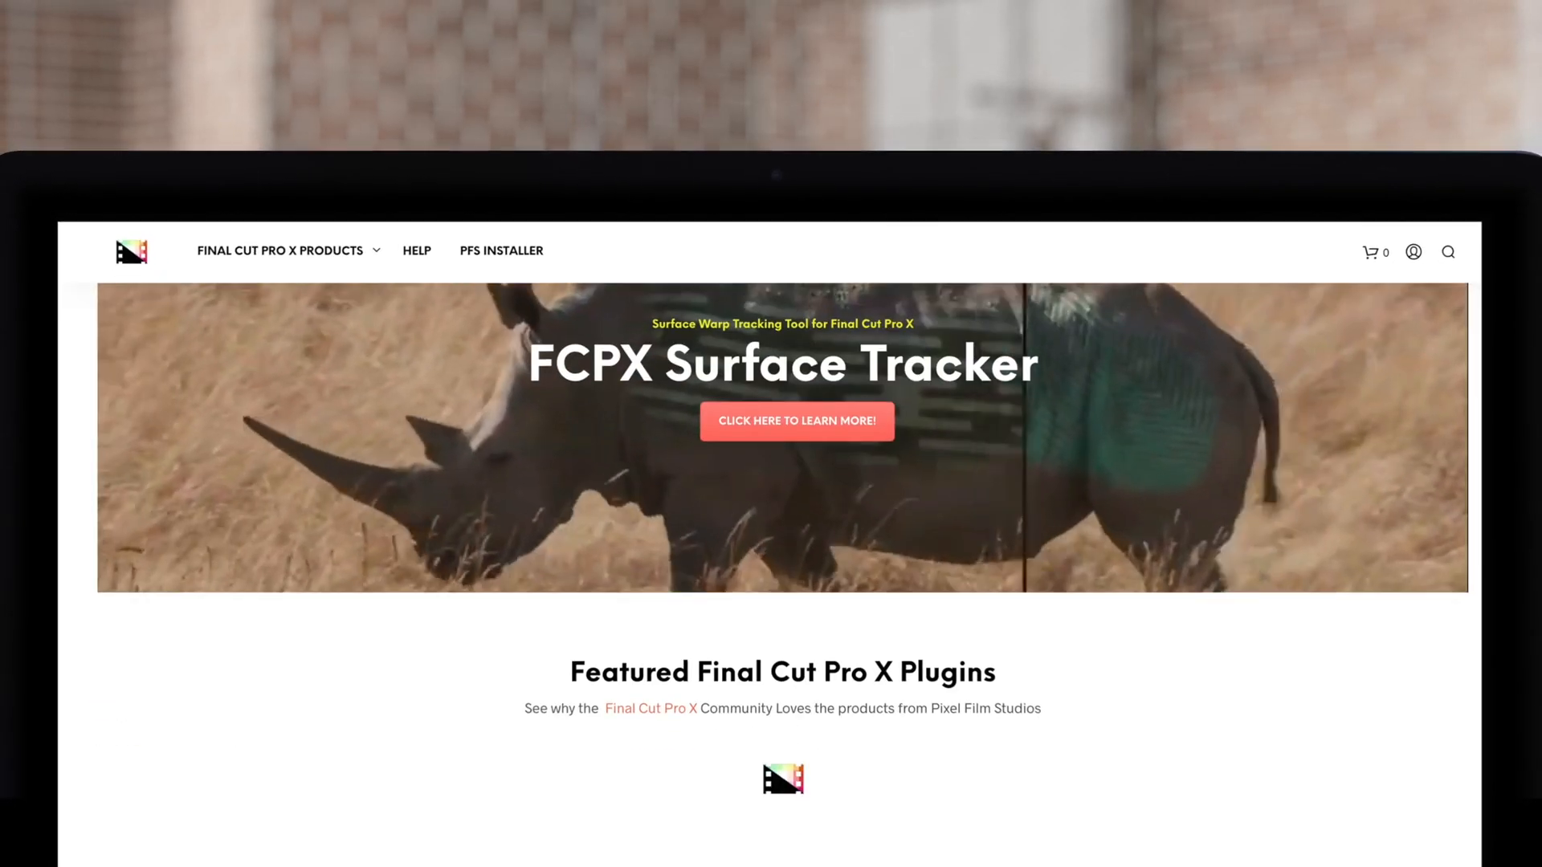
{"action": "scroll", "scroll_direction": "down", "scroll_amount": 3}
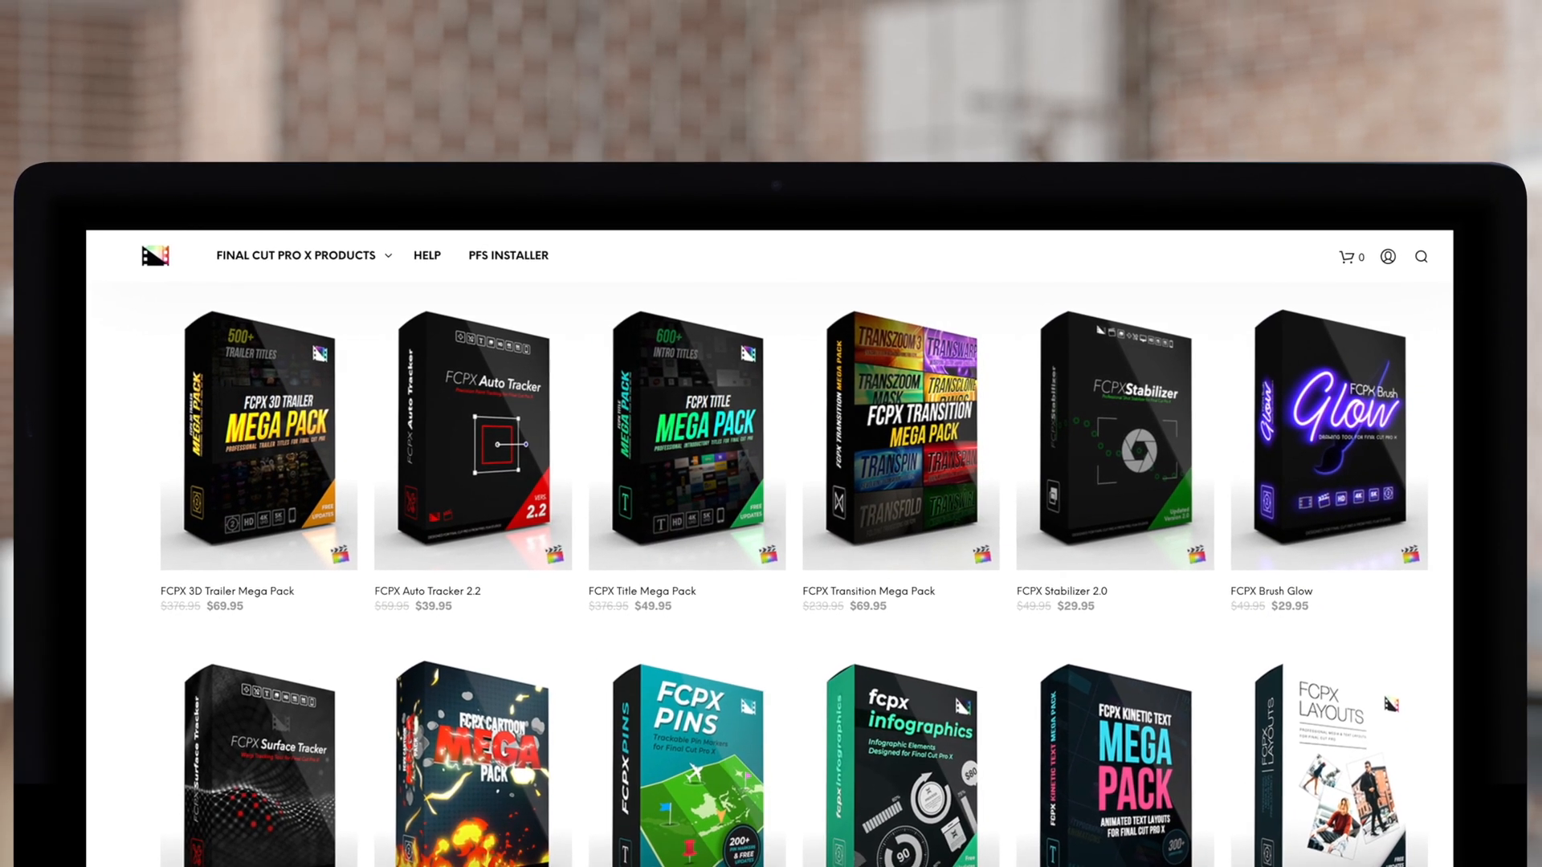